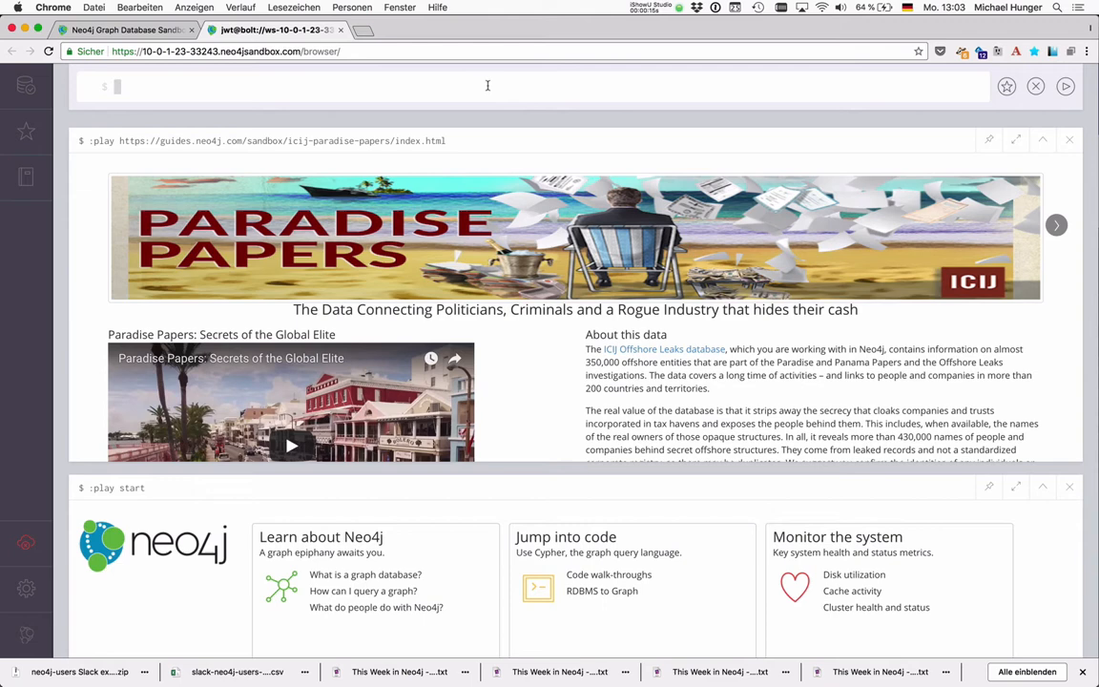
# Step: Run call apoc.help("meta") to list APOC meta procedures with descriptions and signatures
pyautogui.write('call apoc.')
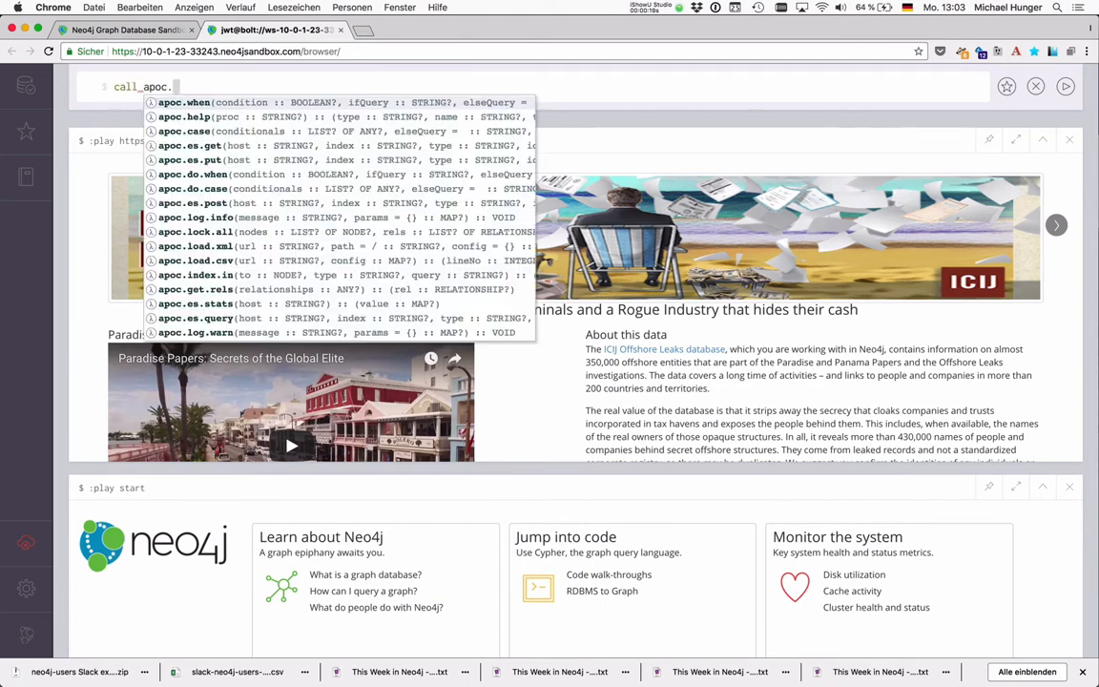
pyautogui.write('help("me"')
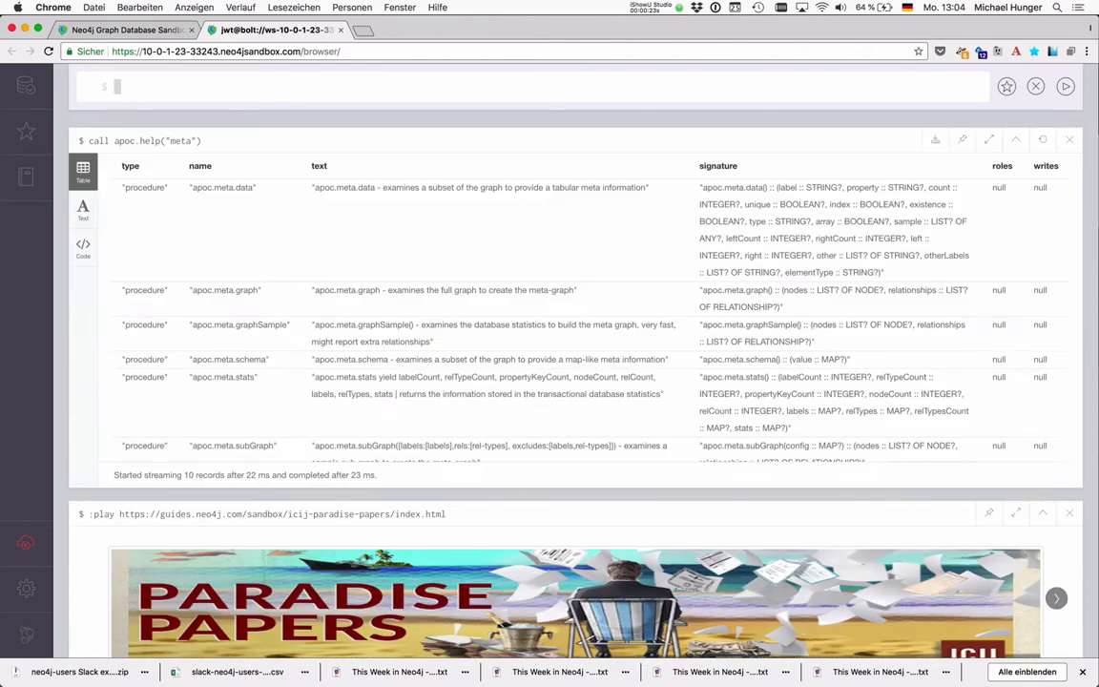
pyautogui.write('call')
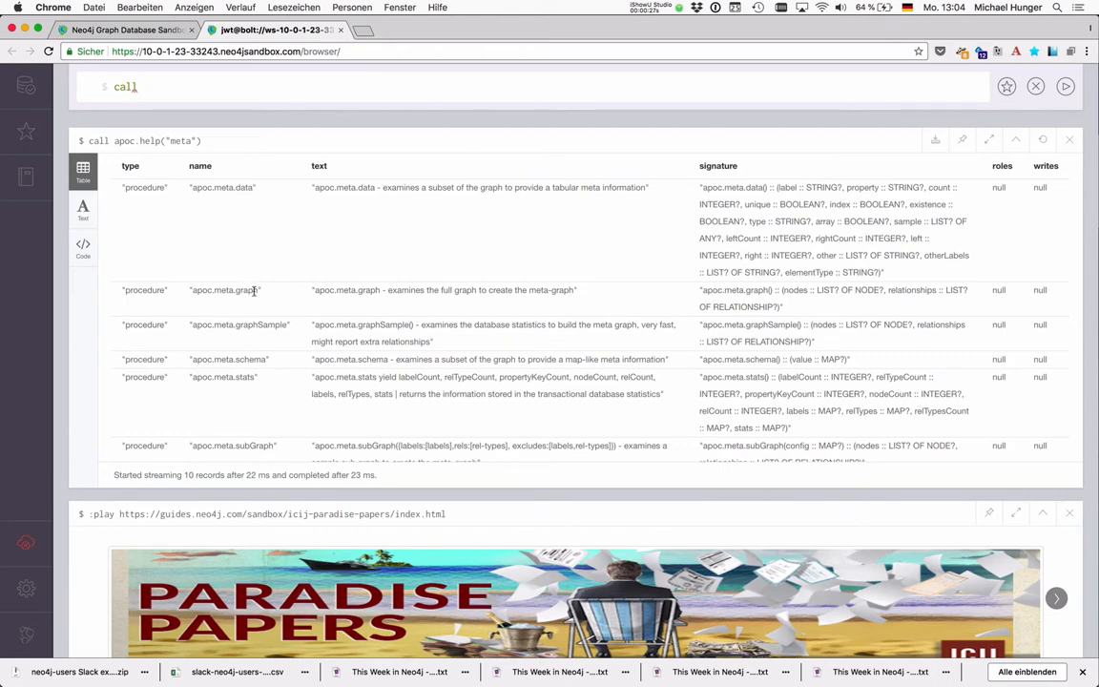
pyautogui.write('call')
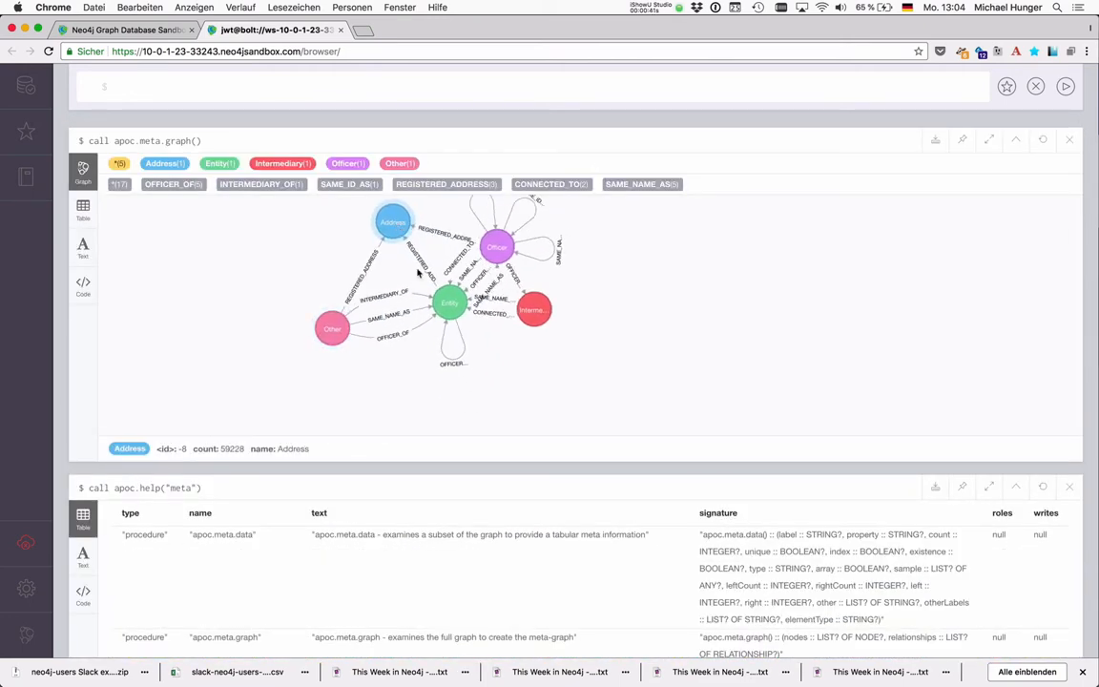
# Step: Check Intermediary, Entity, SAME_NAME_AS and INTERMEDIARY_OF counts, then close the meta graph result
pyautogui.click(594, 315)
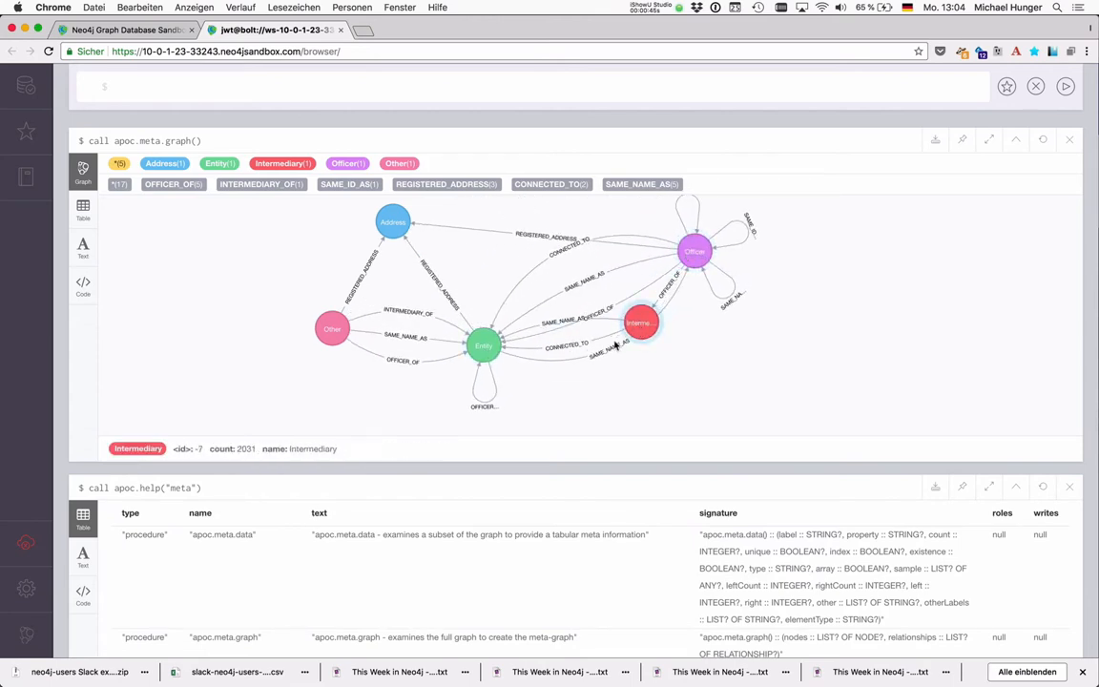
pyautogui.moveTo(640, 323); pyautogui.dragTo(673, 358)
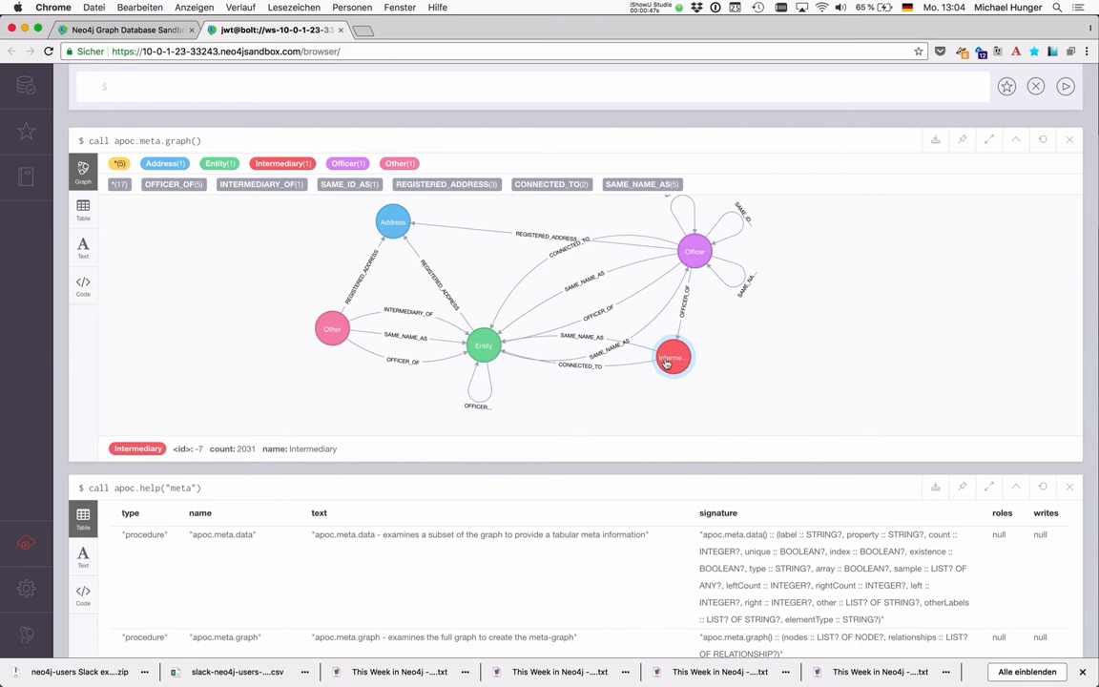
pyautogui.click(685, 274)
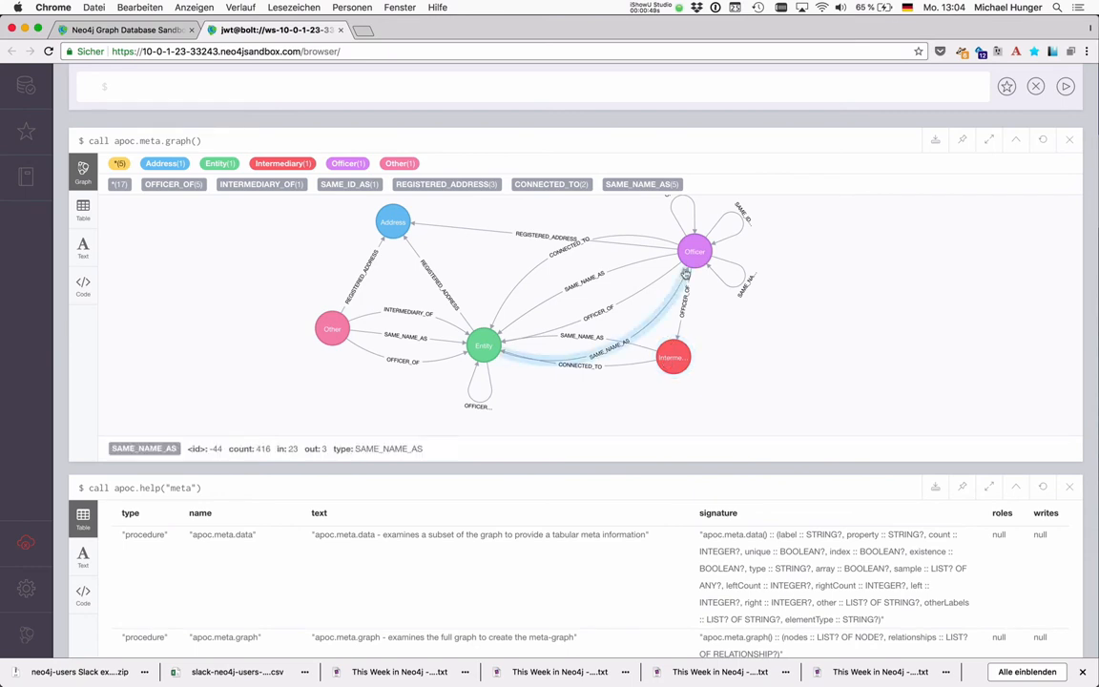
pyautogui.click(484, 346)
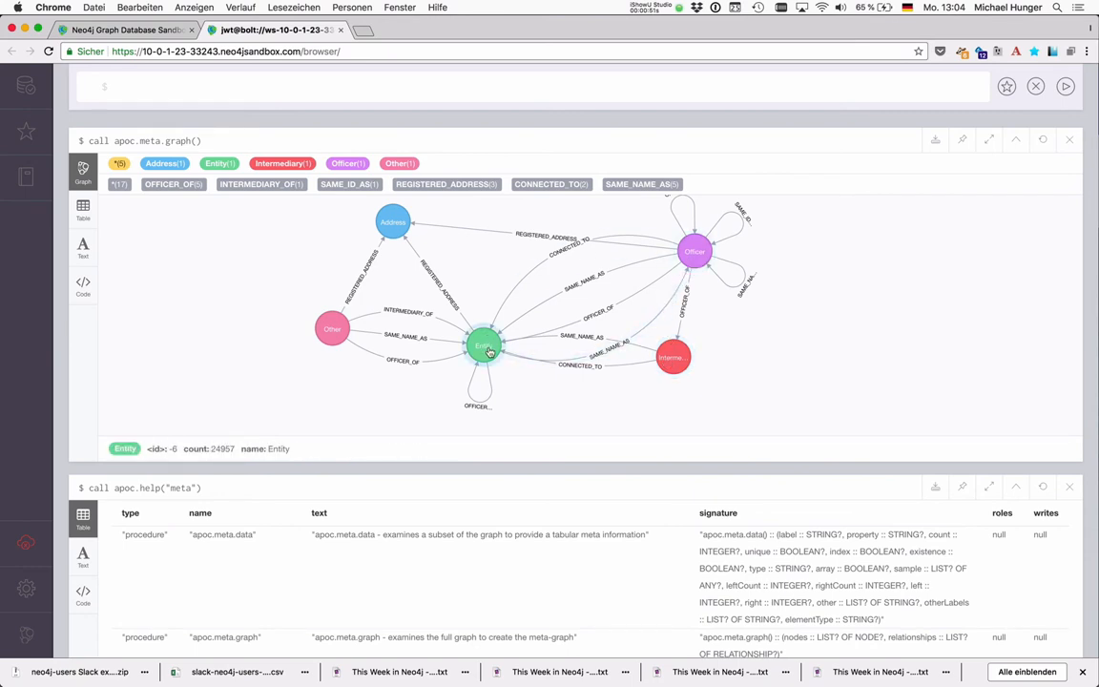
pyautogui.click(418, 313)
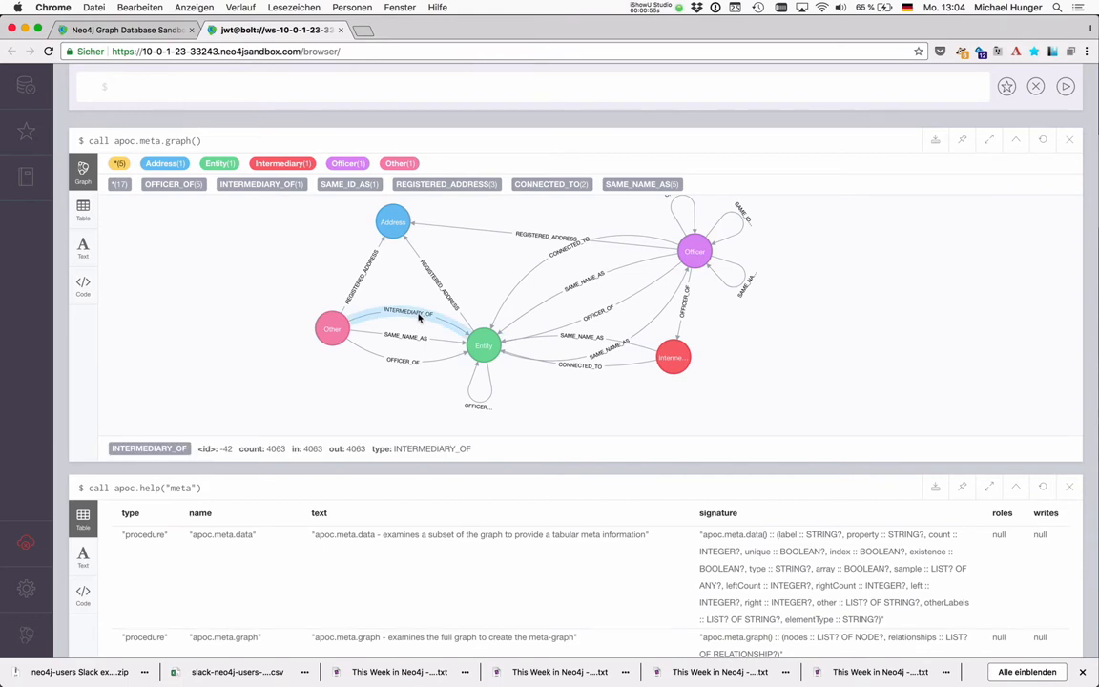
pyautogui.click(407, 335)
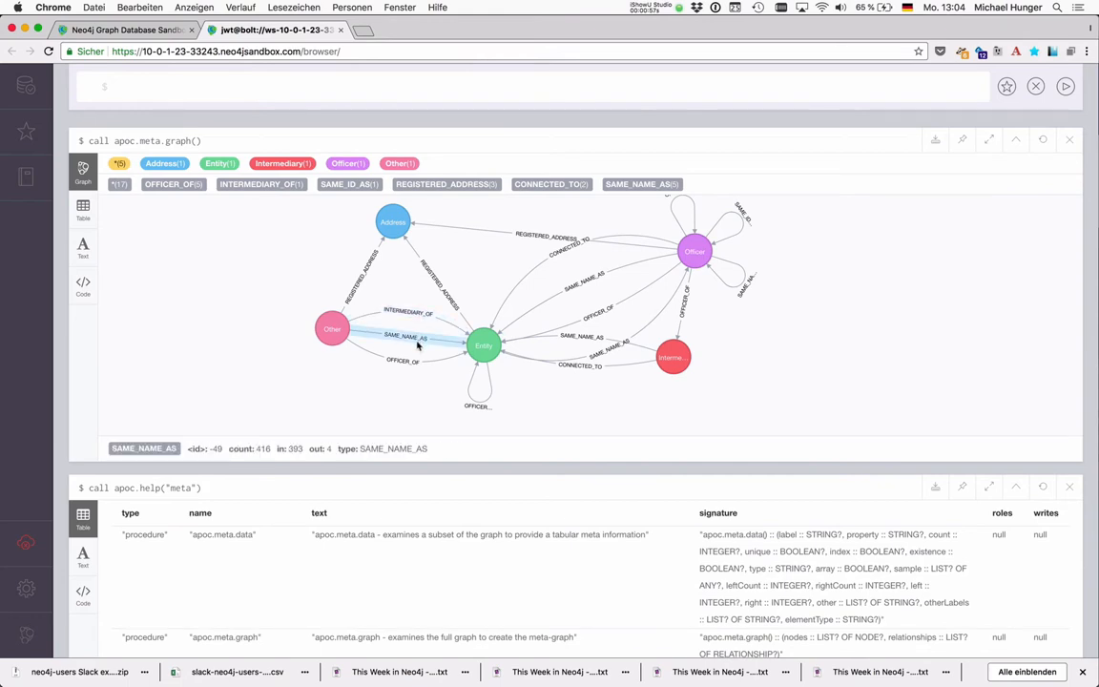
pyautogui.click(392, 222)
pyautogui.write('call')
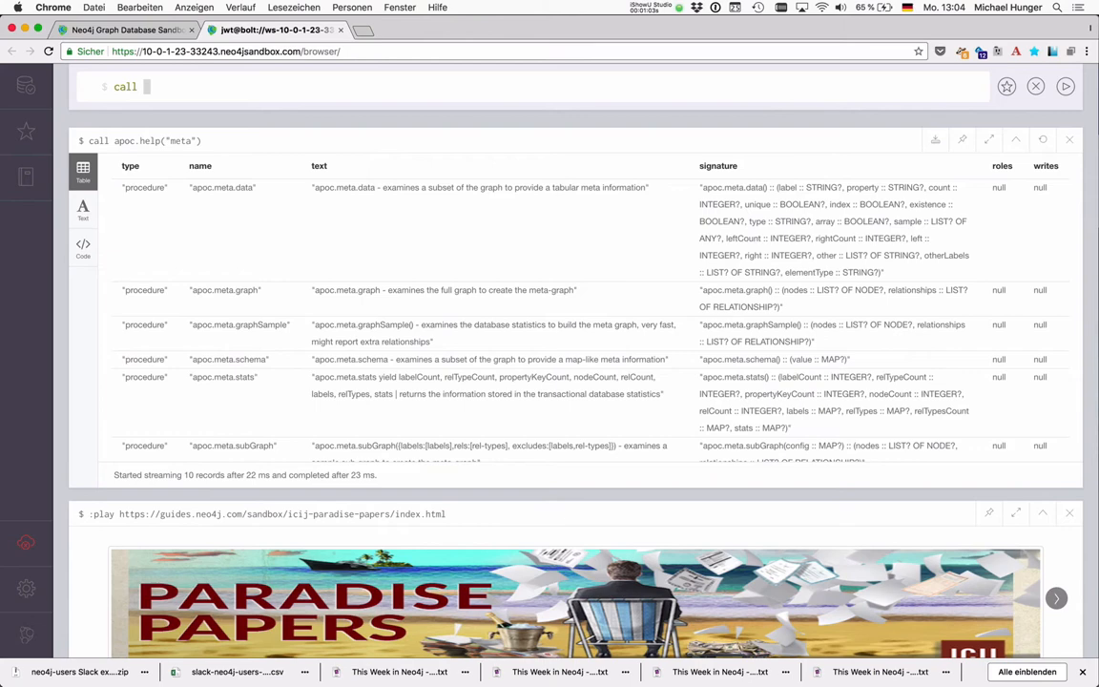
# Step: Run apoc.meta.schema() and highlight the REGISTERED_ADDRESS relationship entry
pyautogui.write('apoc.meta.sc')
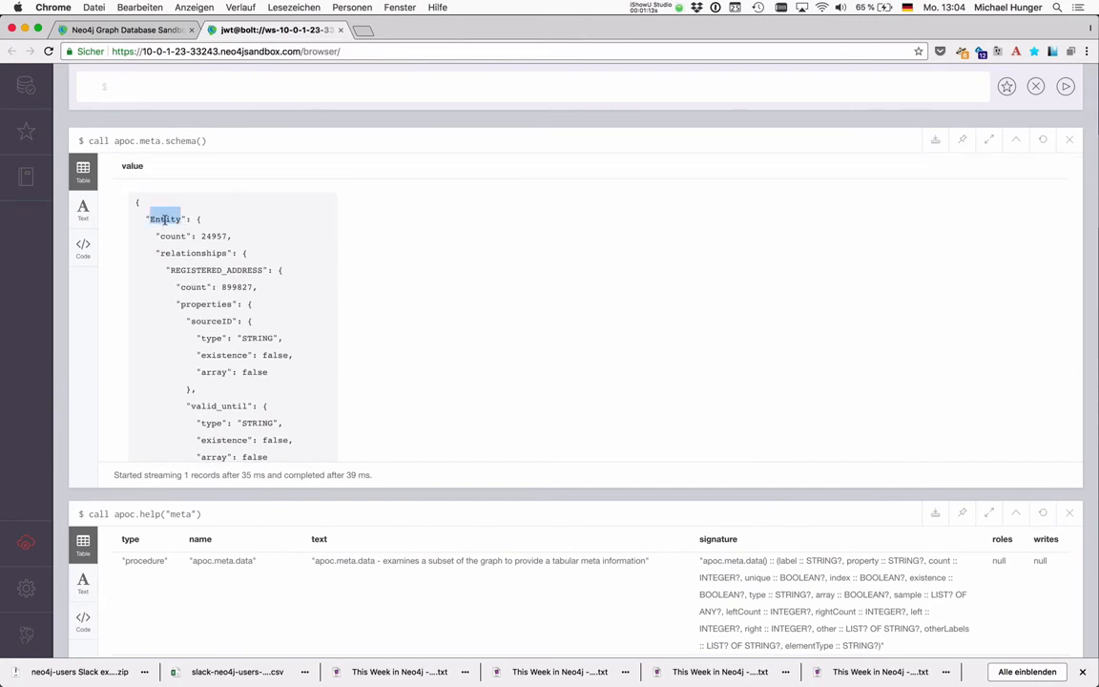
pyautogui.scroll(-3)
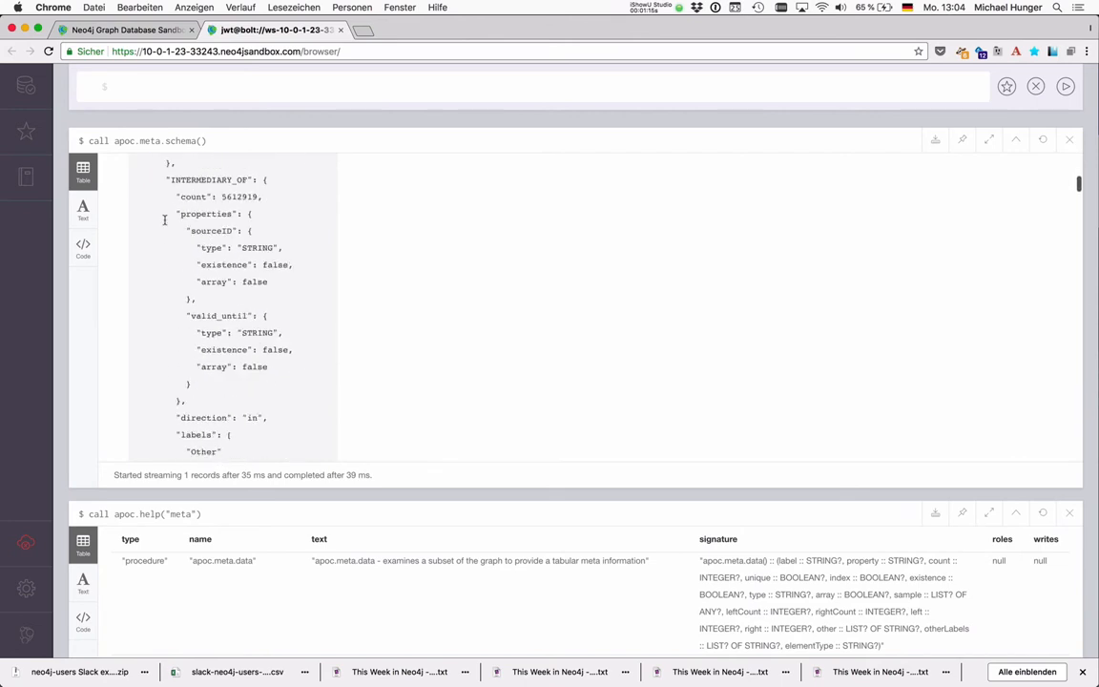
pyautogui.scroll(-3)
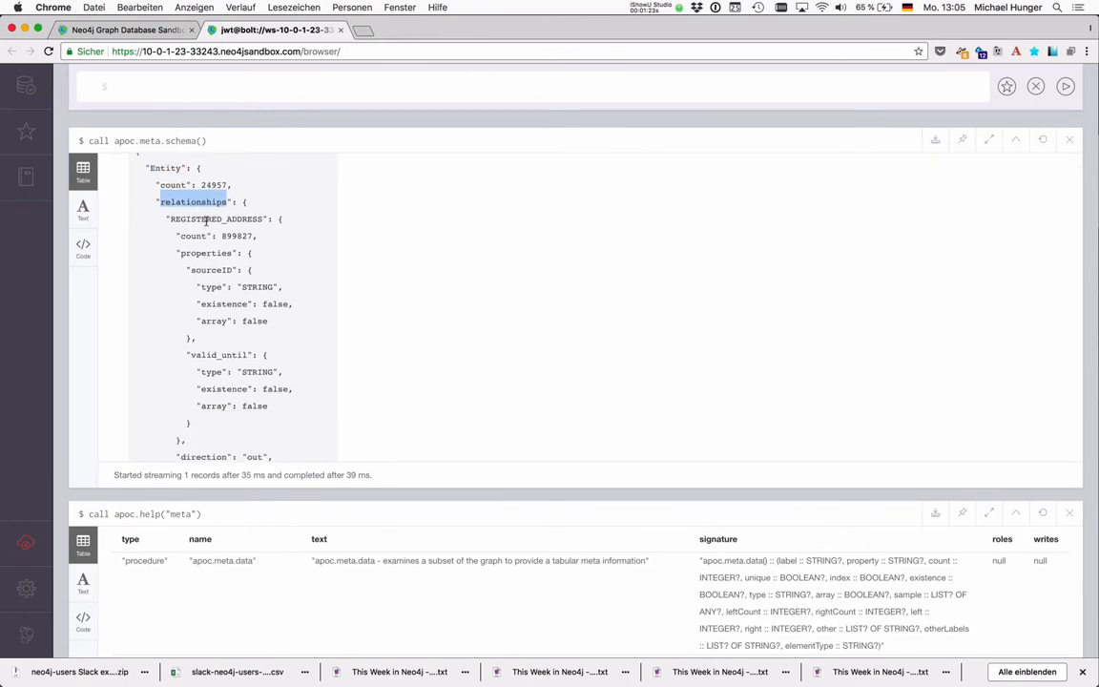
pyautogui.doubleClick(217, 219)
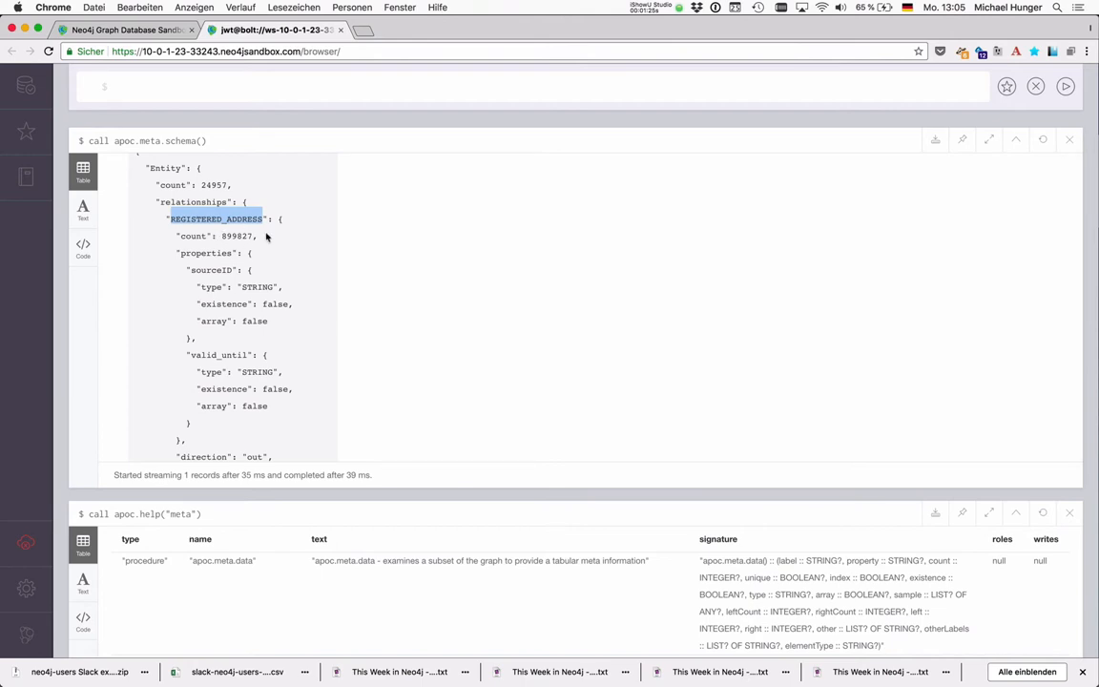
pyautogui.moveTo(208, 321)
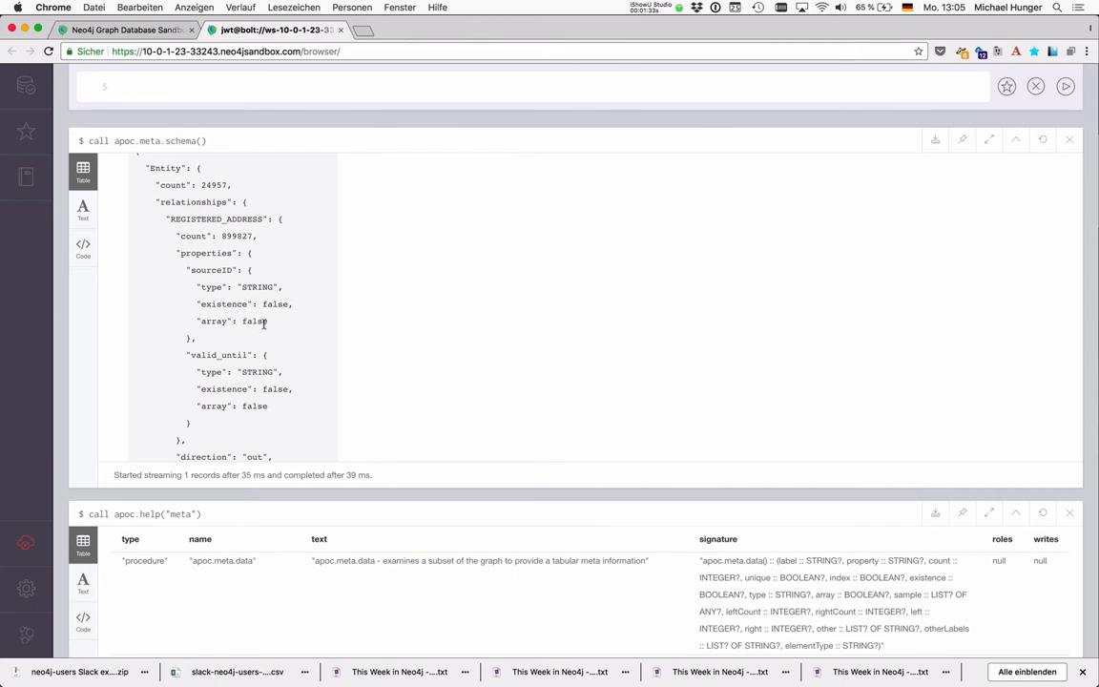
# Step: Scroll through the schema map, highlighting a node's type and properties section
pyautogui.scroll(-3)
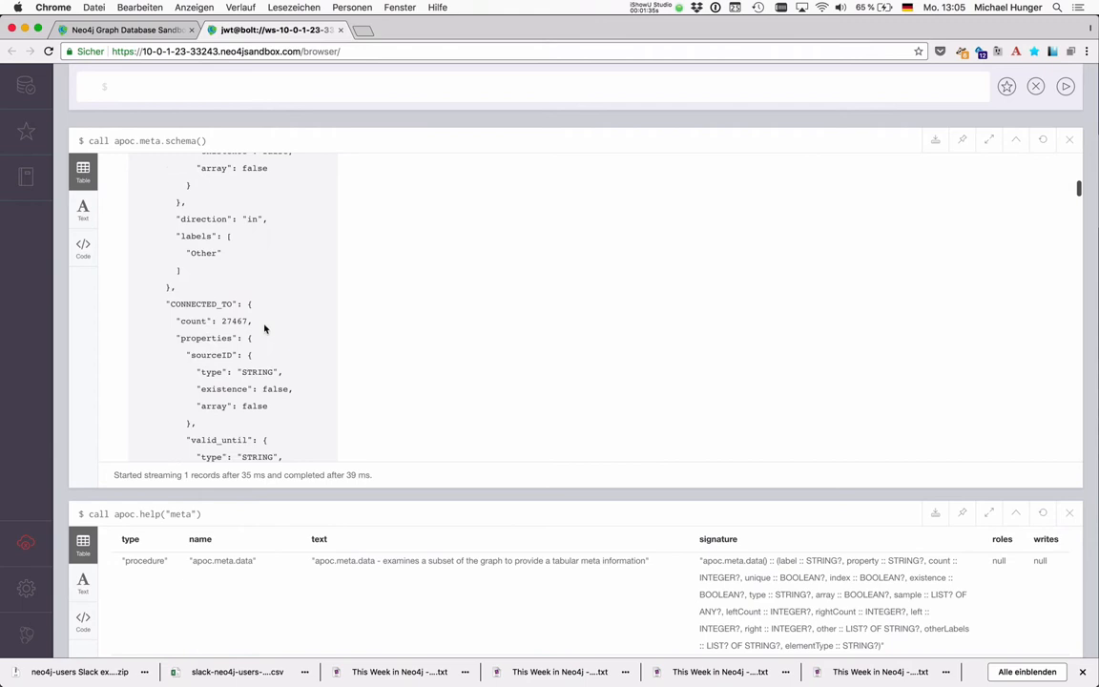
pyautogui.scroll(-3)
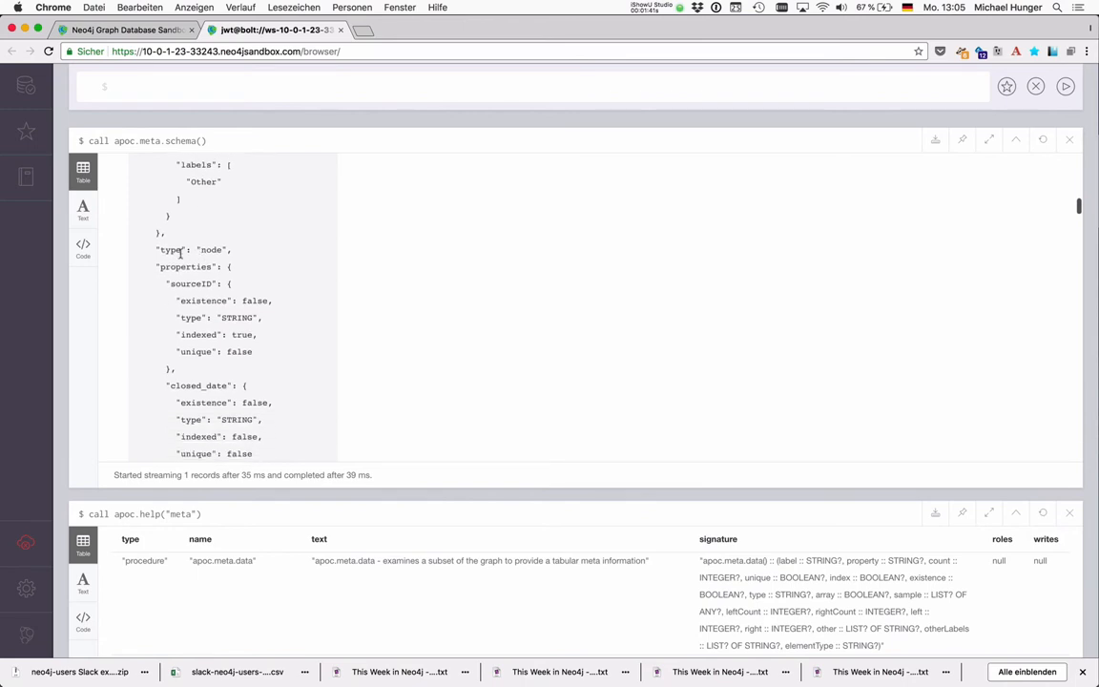
pyautogui.doubleClick(211, 249)
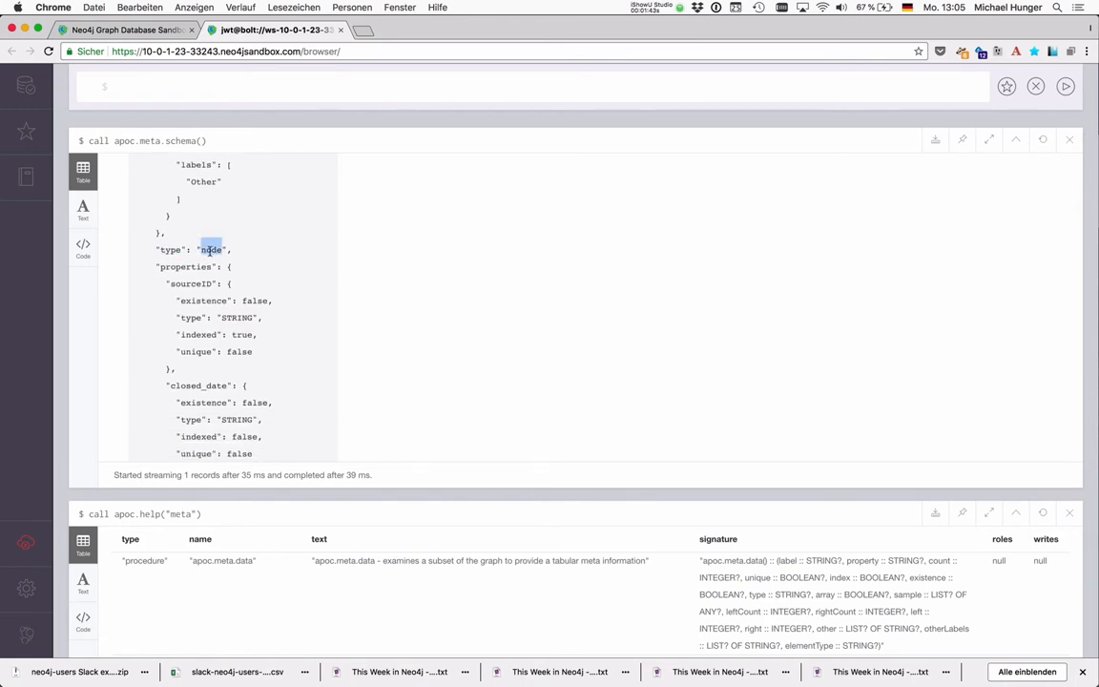
pyautogui.doubleClick(186, 266)
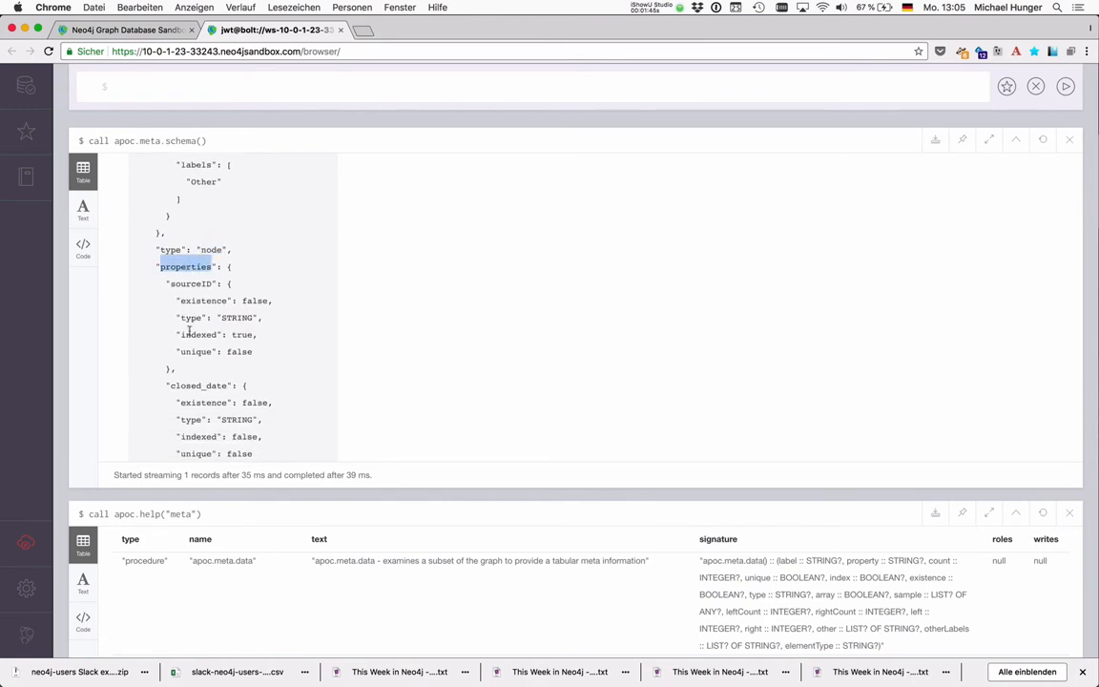
pyautogui.scroll(-3)
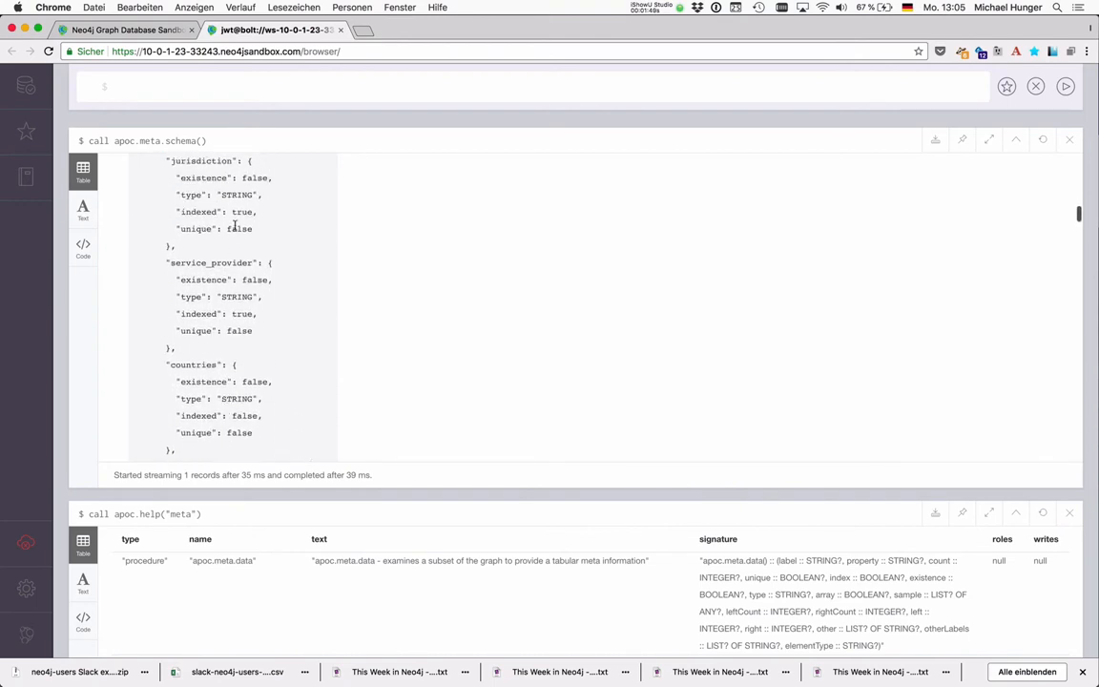
pyautogui.moveTo(261, 211)
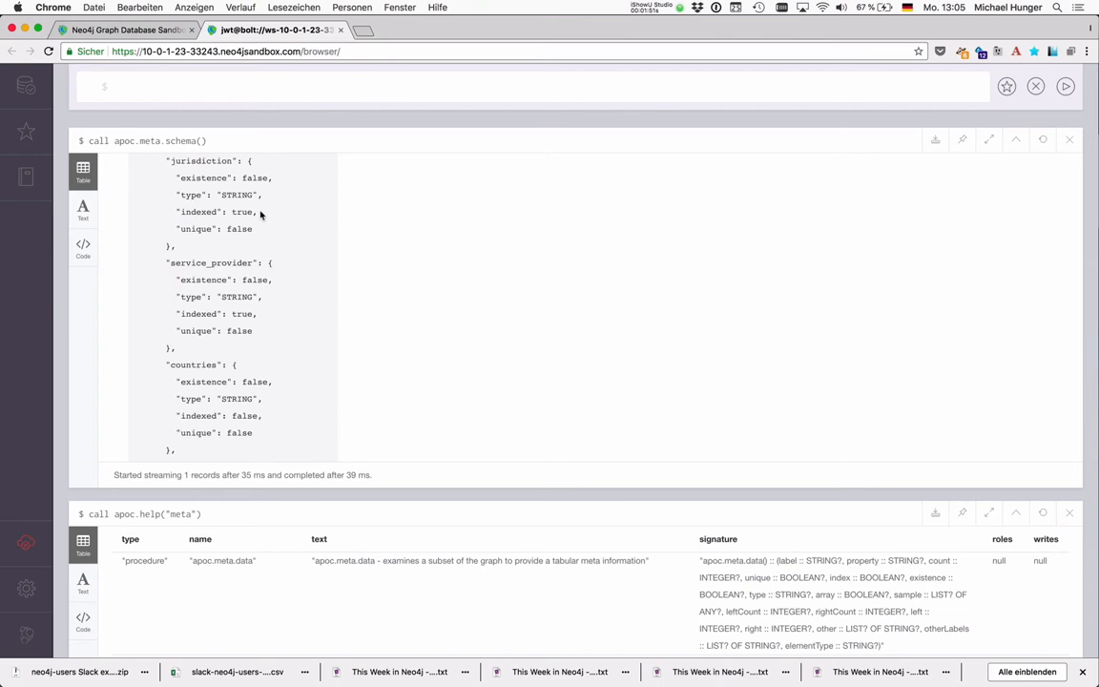
pyautogui.scroll(-3)
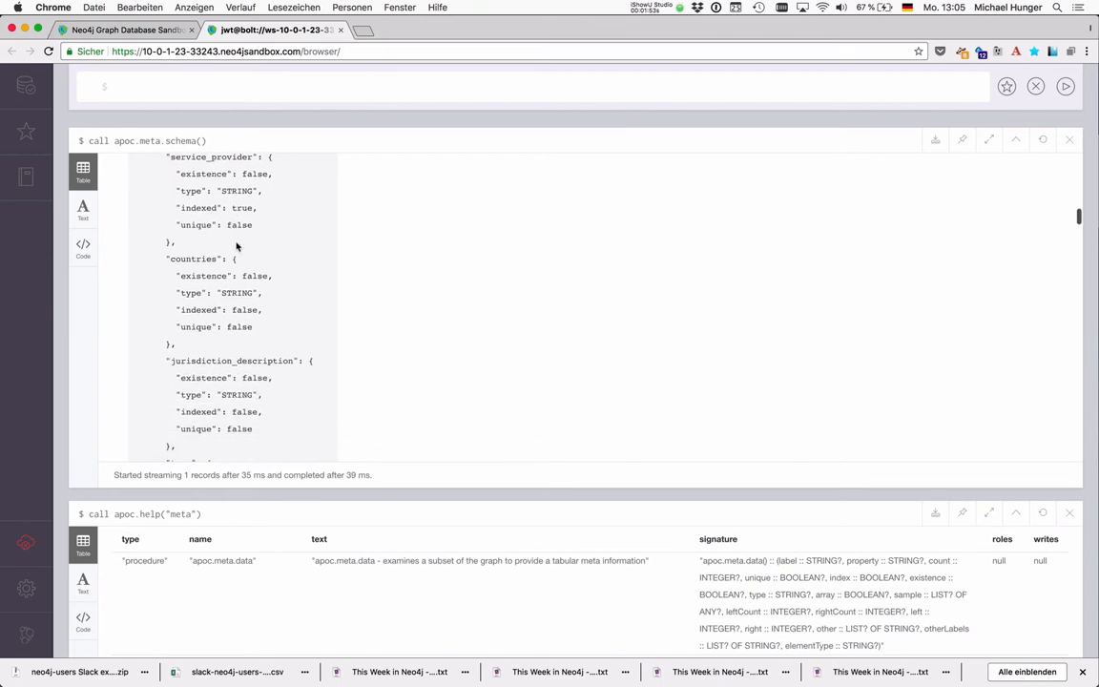
pyautogui.scroll(-3)
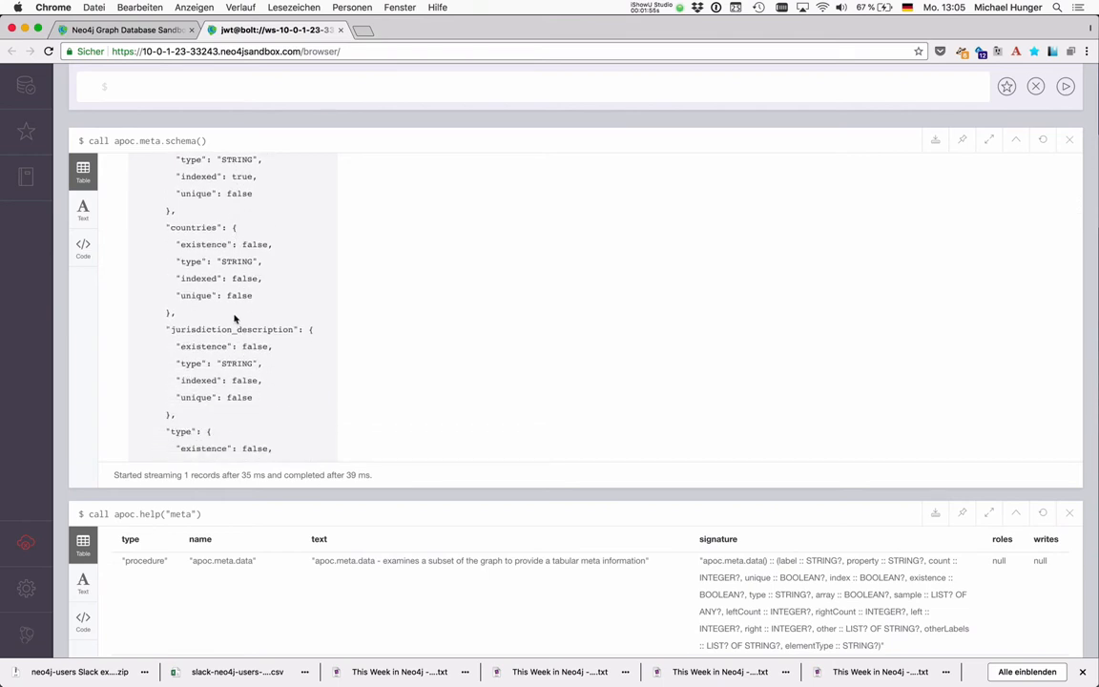
pyautogui.scroll(-3)
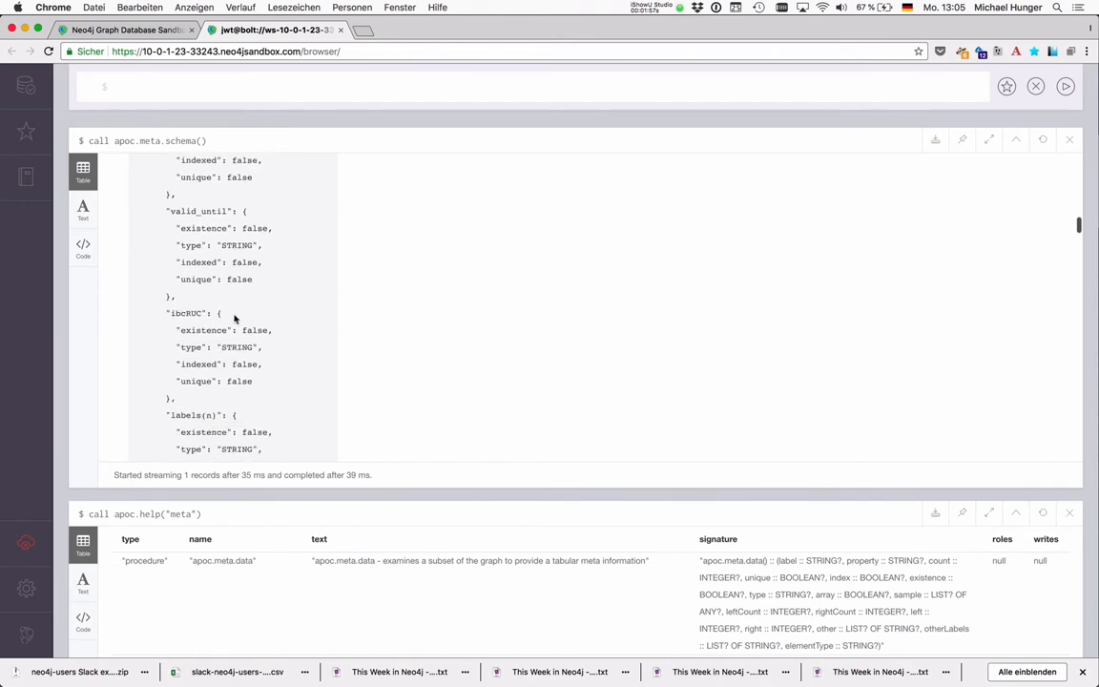
pyautogui.scroll(-3)
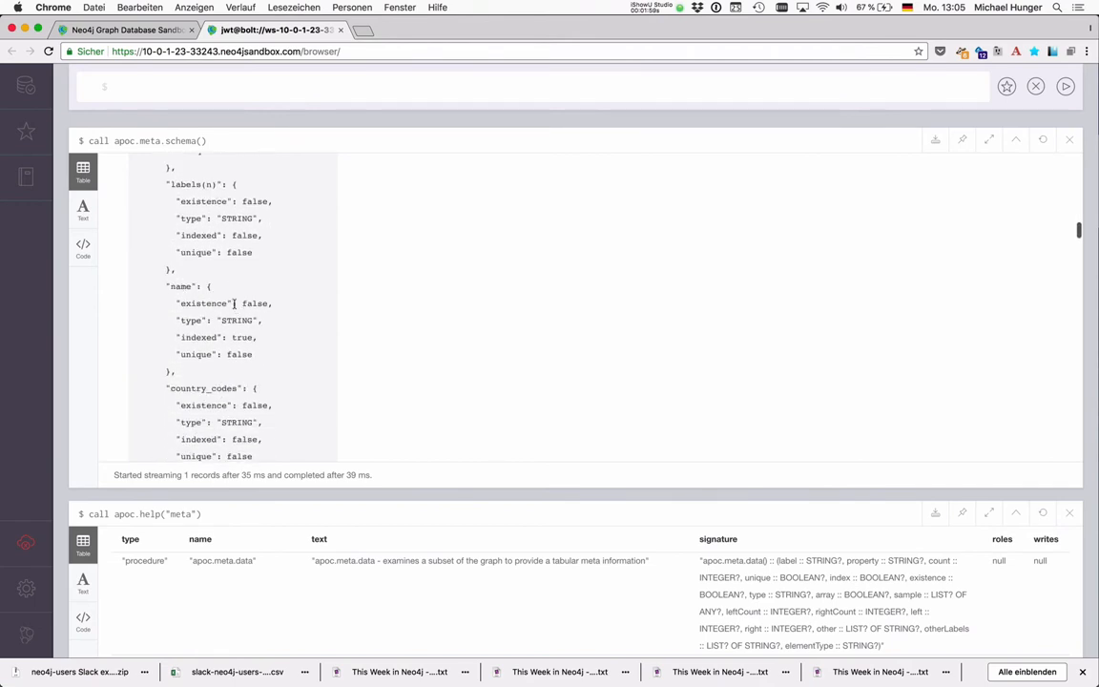
pyautogui.scroll(-3)
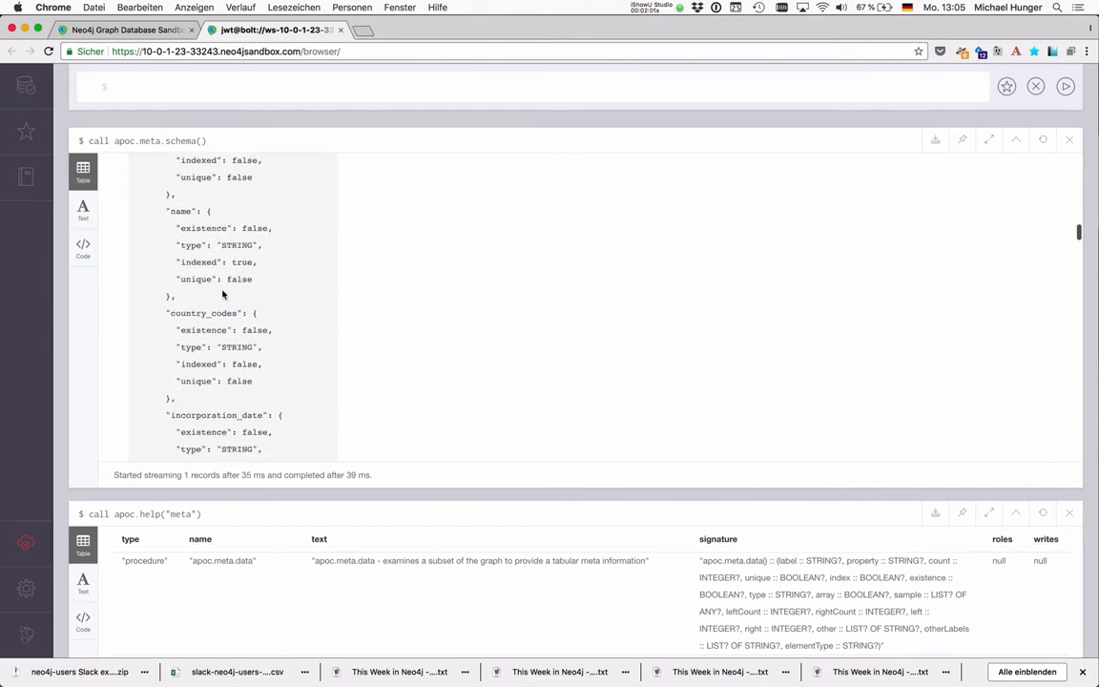
pyautogui.scroll(-3)
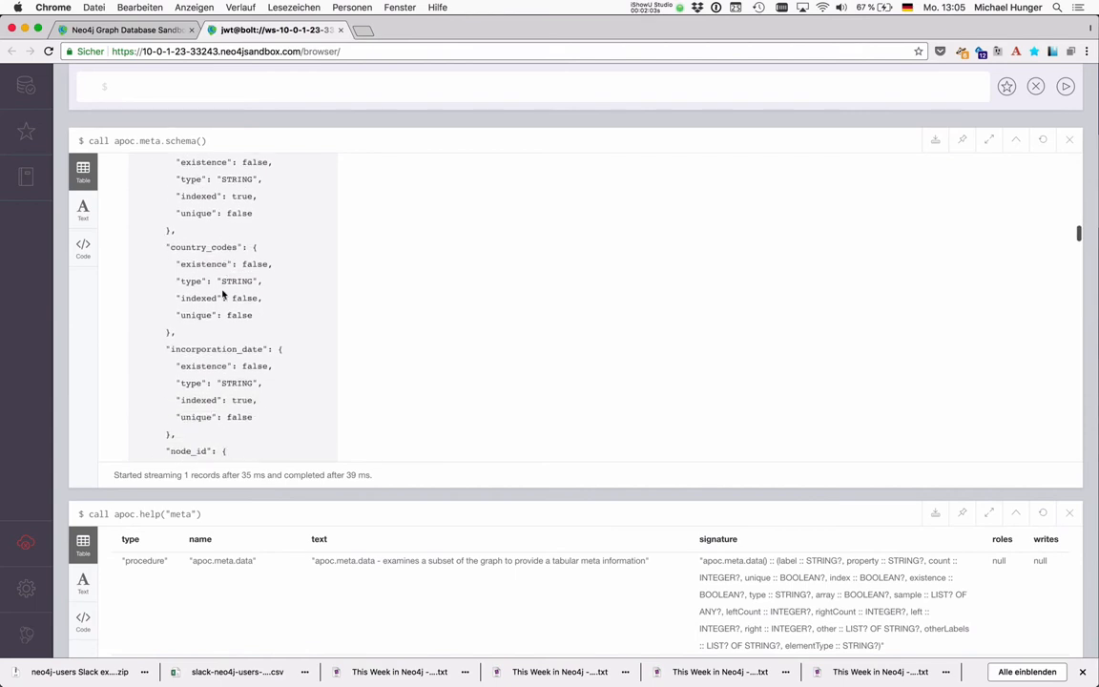
pyautogui.scroll(-3)
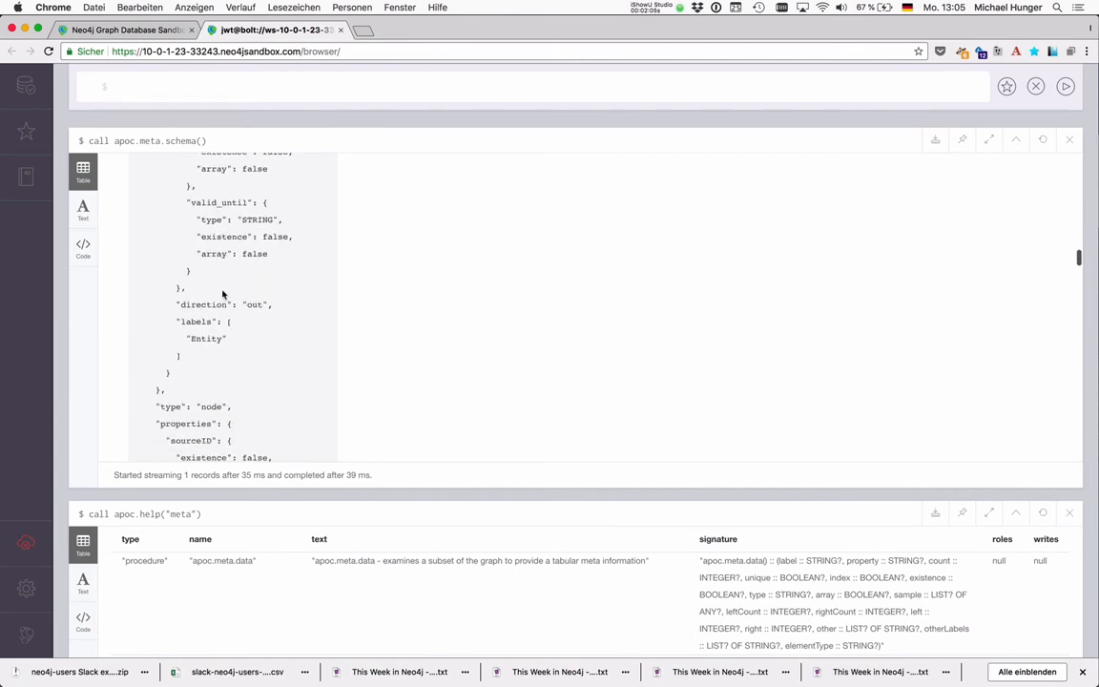
pyautogui.scroll(-3)
pyautogui.write('call apoc.meta.schema(')
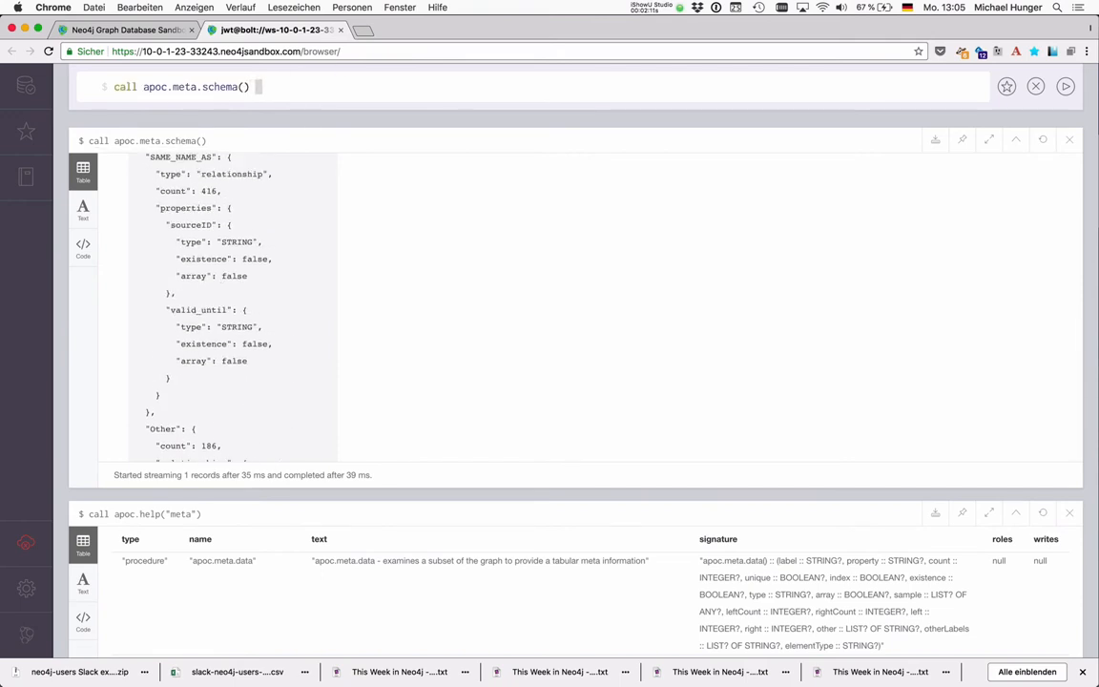
# Step: Write call apoc.meta.schema() yield value return keys(val) in the editor
pyautogui.write('yield')
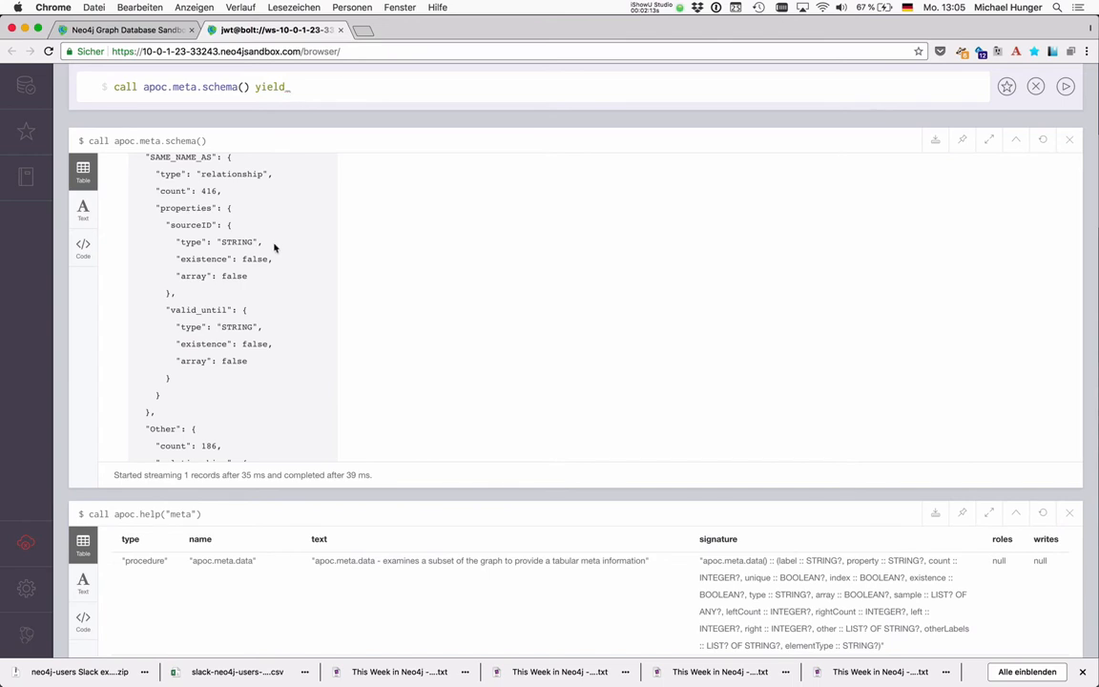
pyautogui.write('value')
pyautogui.write('return')
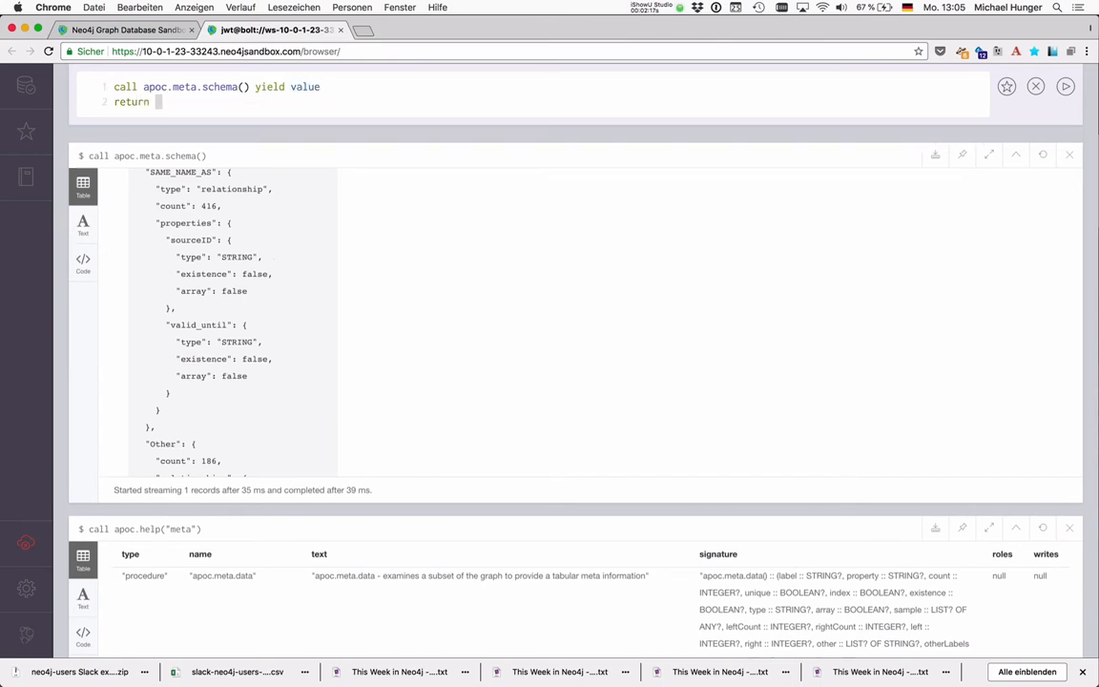
pyautogui.write('keys(val)')
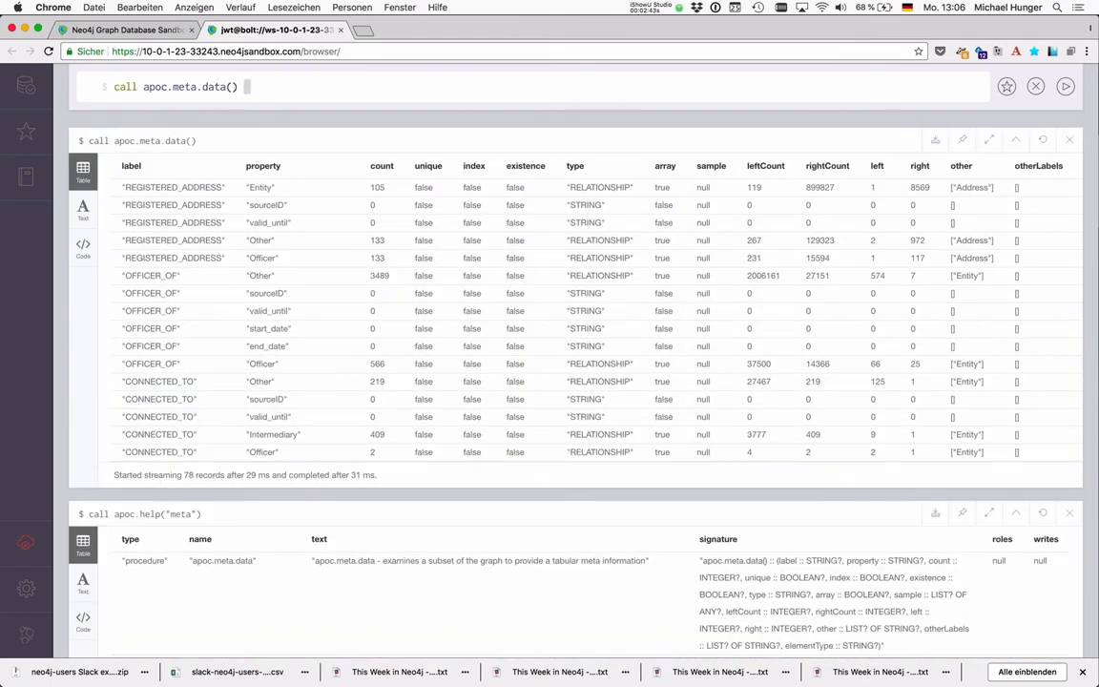
# Step: Query apoc.meta.data() yielding label, property, count, type where label = 'Officer'
pyautogui.write('yield_la')
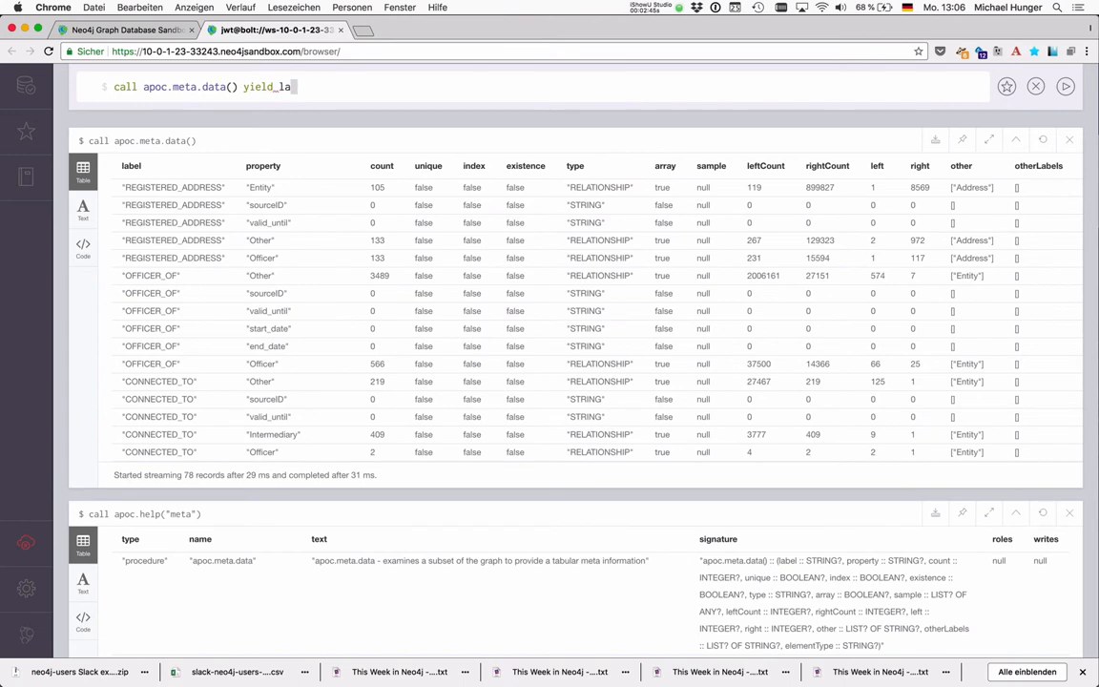
pyautogui.write('bel, property,')
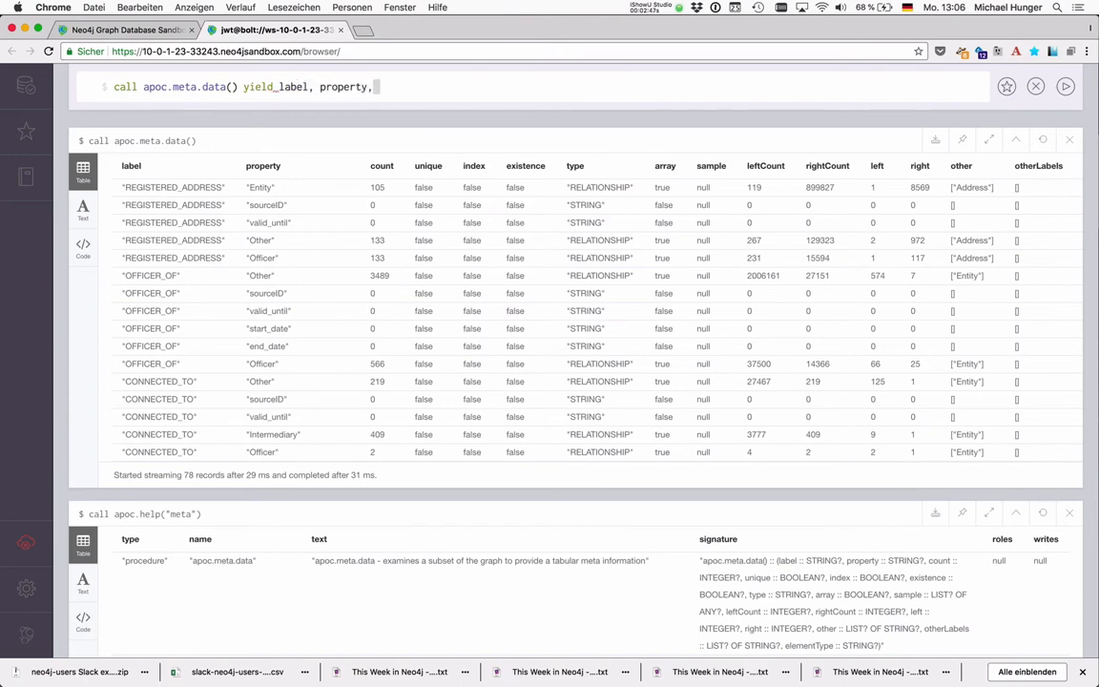
pyautogui.write('count,_typ')
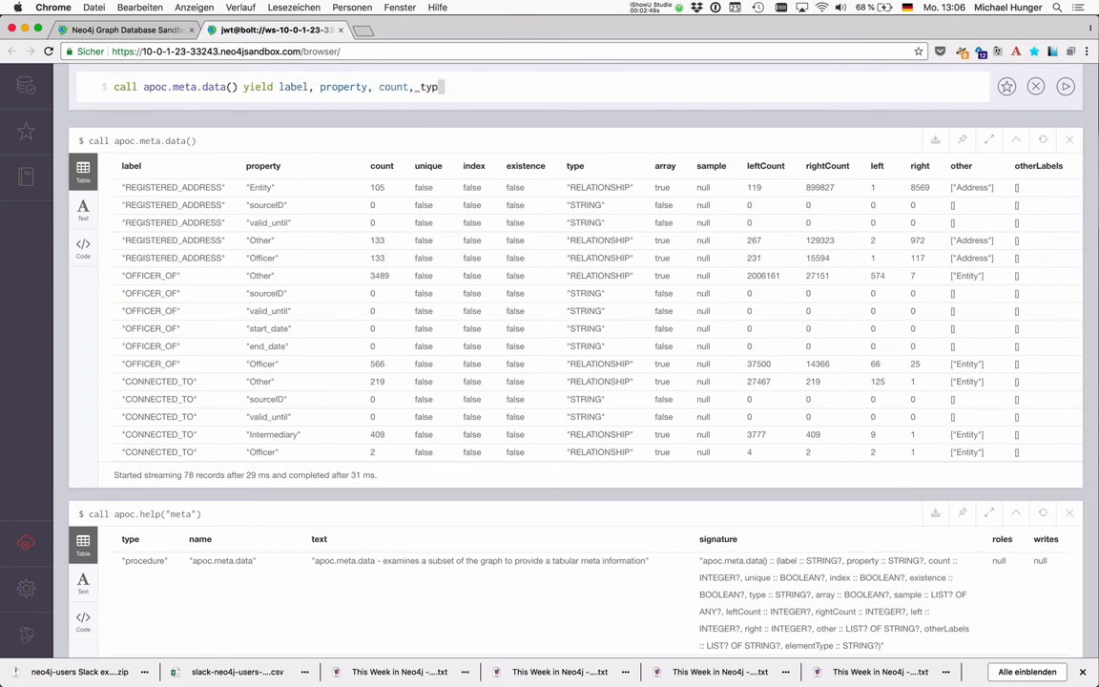
pyautogui.write('type')
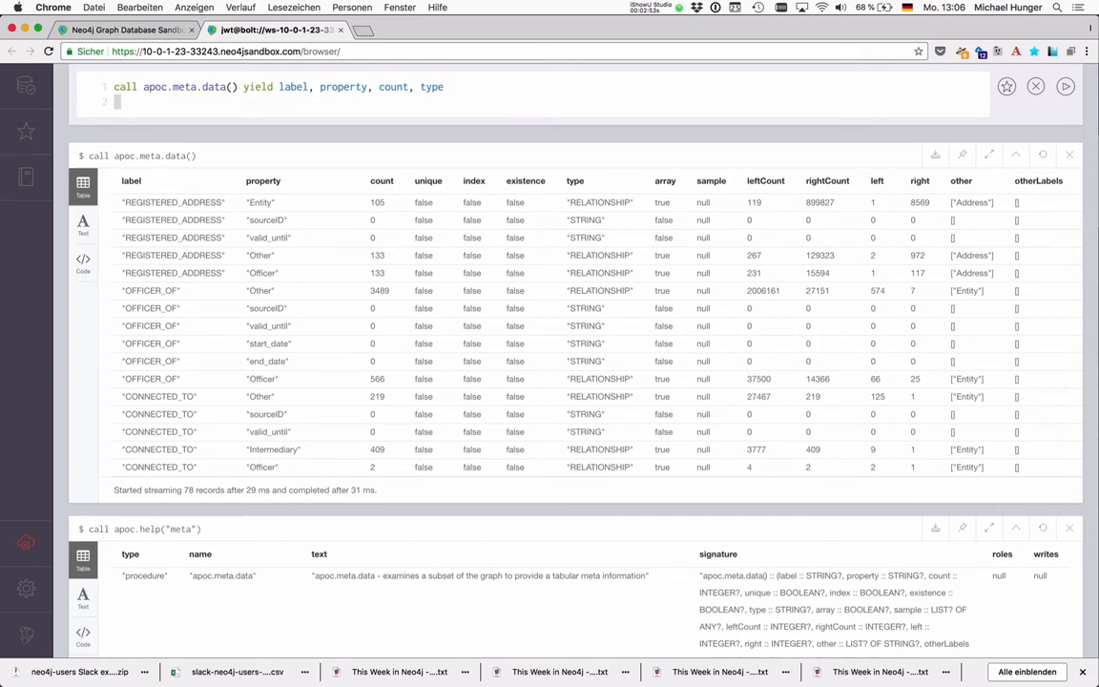
pyautogui.write('where label =')
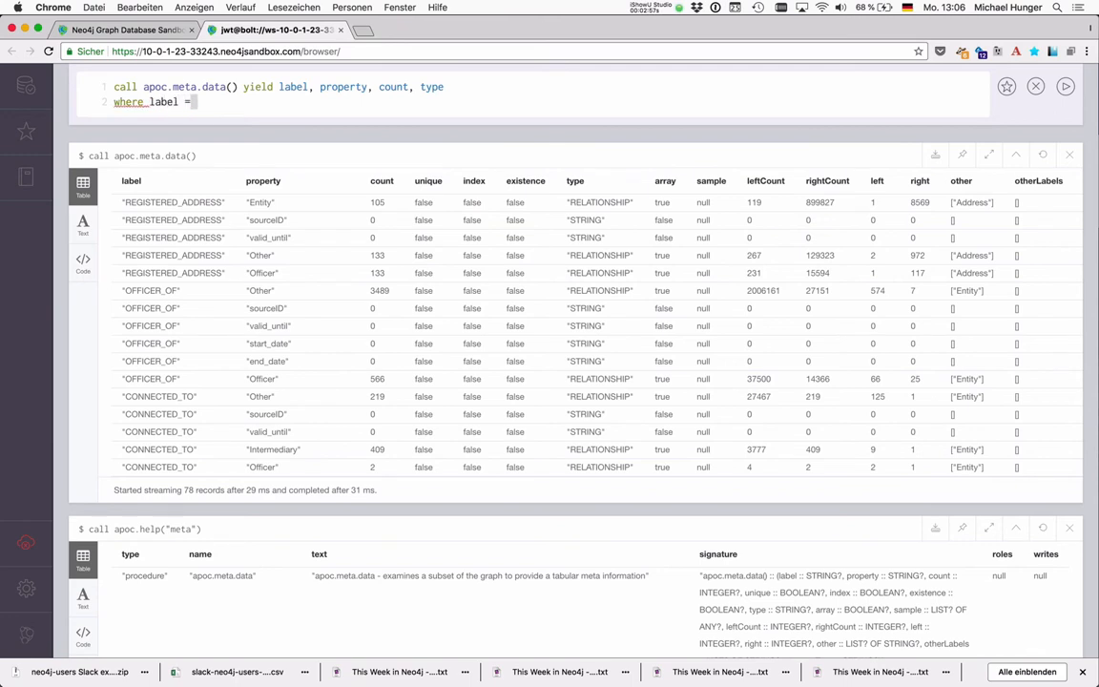
pyautogui.write("'Officer'")
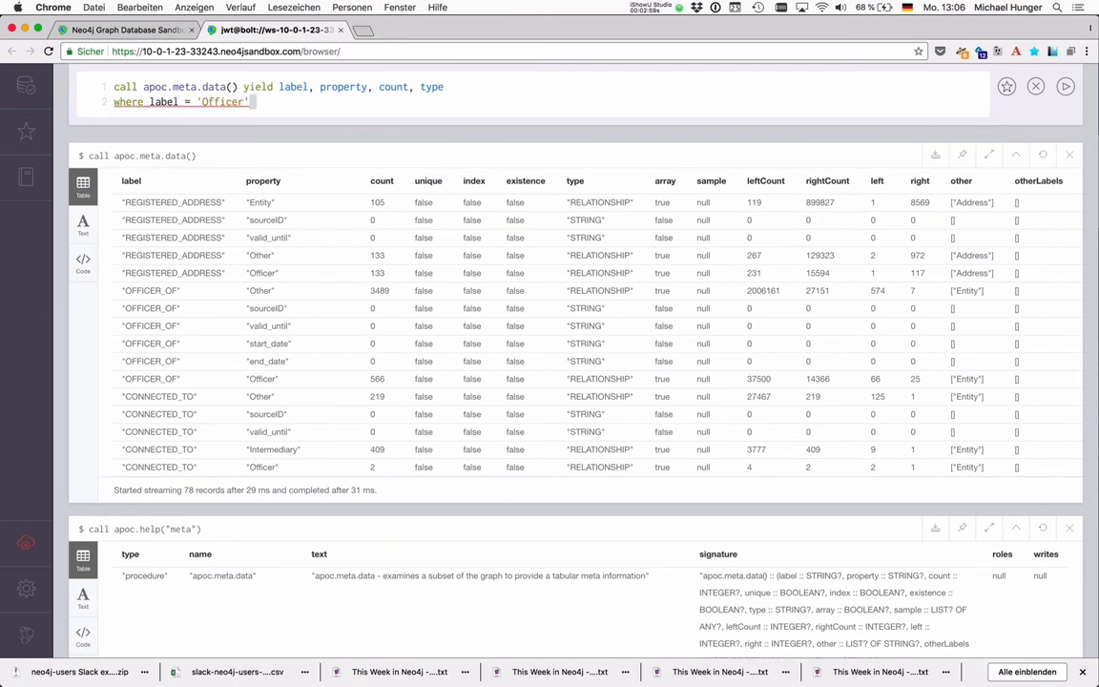
pyautogui.write('return label, propetty')
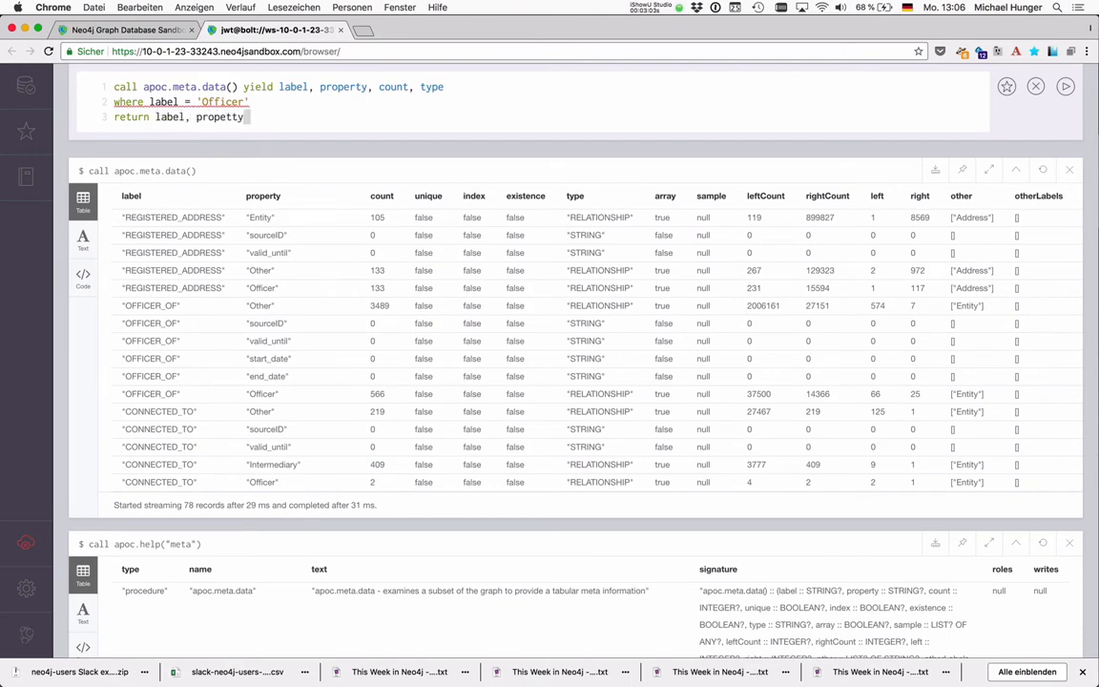
pyautogui.write(',')
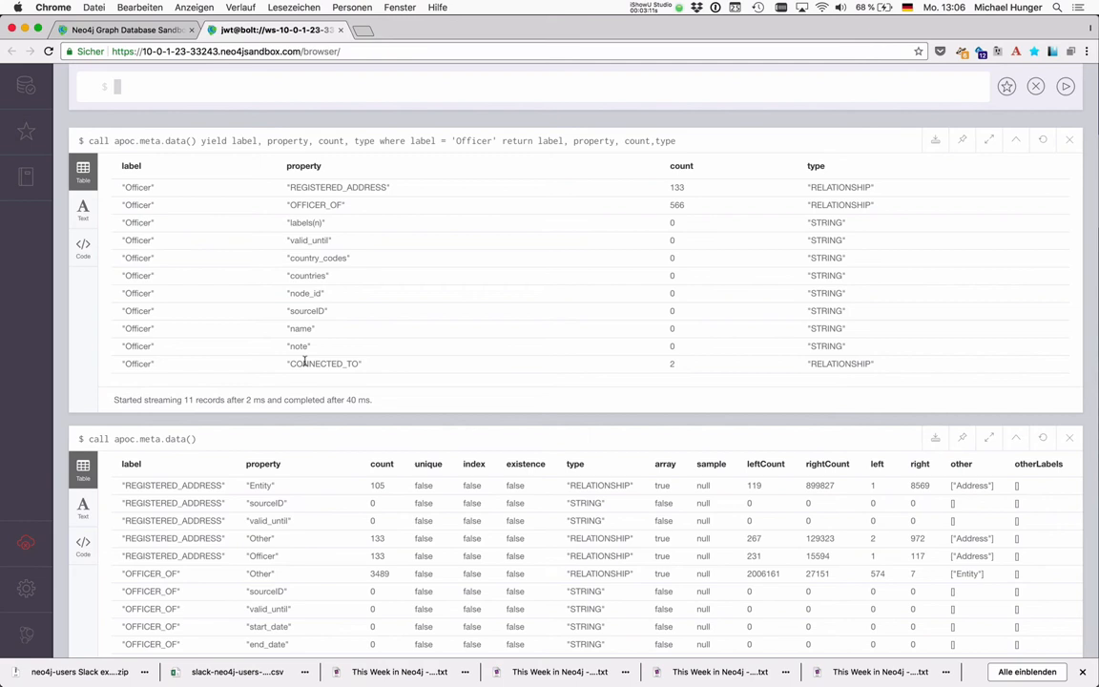
pyautogui.moveTo(820, 199)
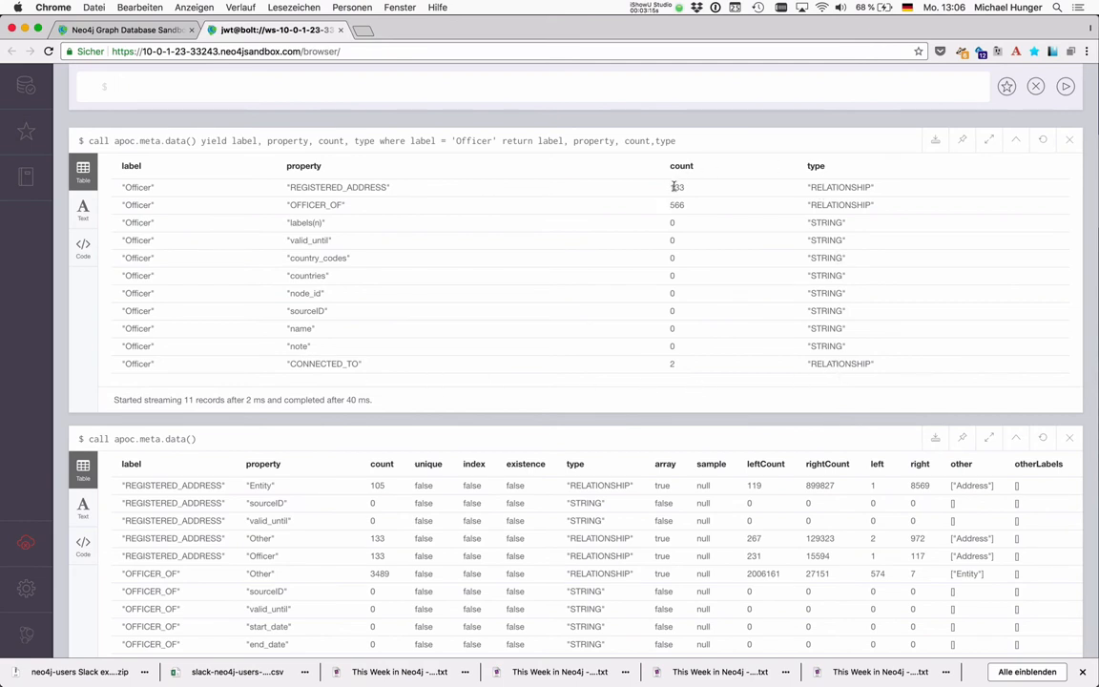
pyautogui.moveTo(355, 211)
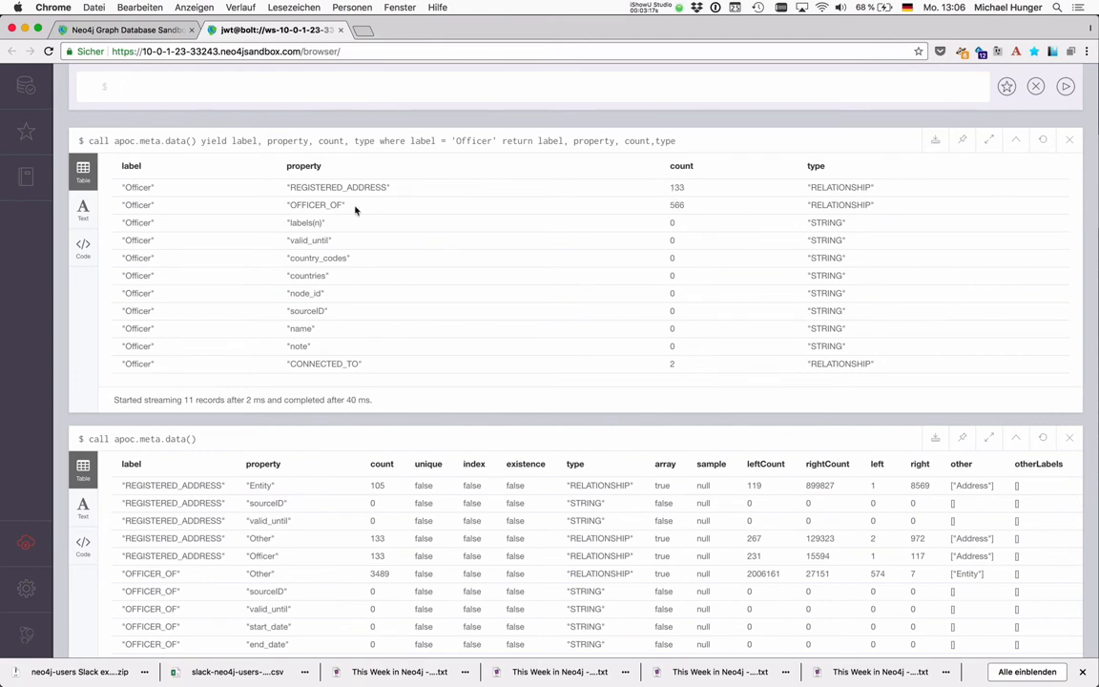
pyautogui.moveTo(309, 234)
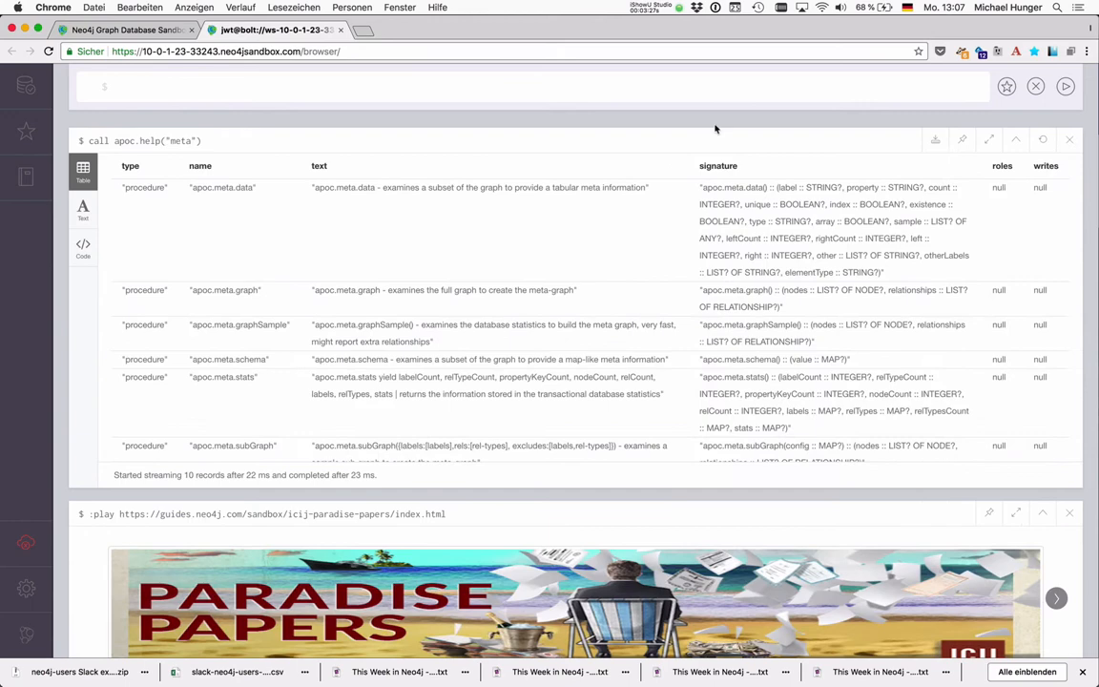
pyautogui.moveTo(229, 295)
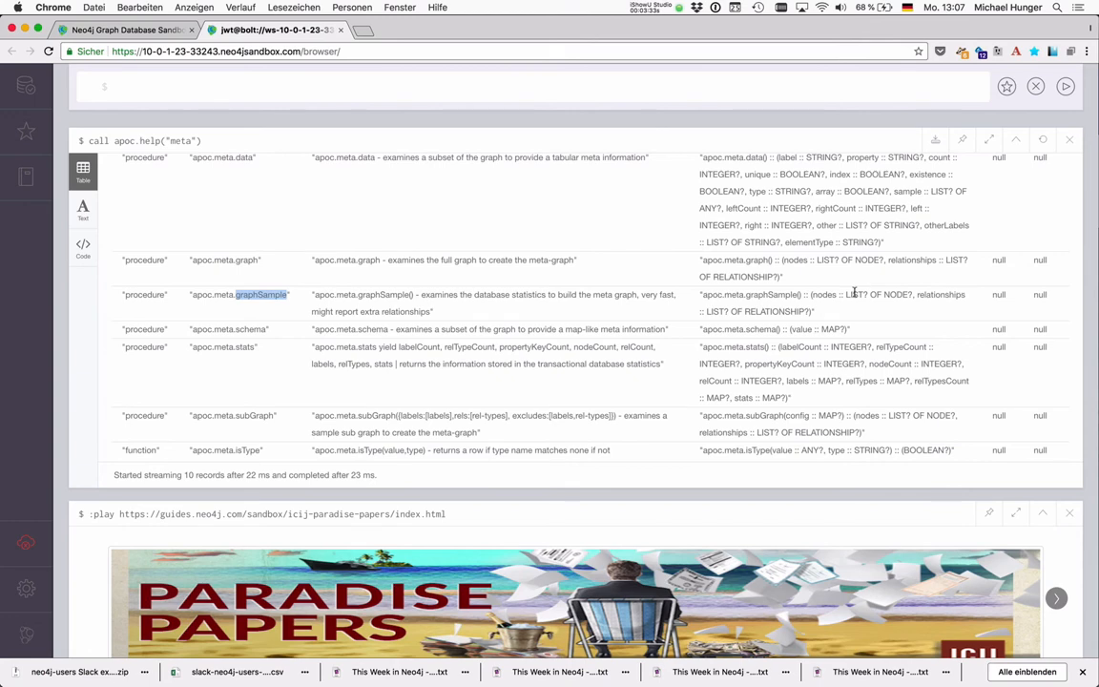
pyautogui.doubleClick(941, 294)
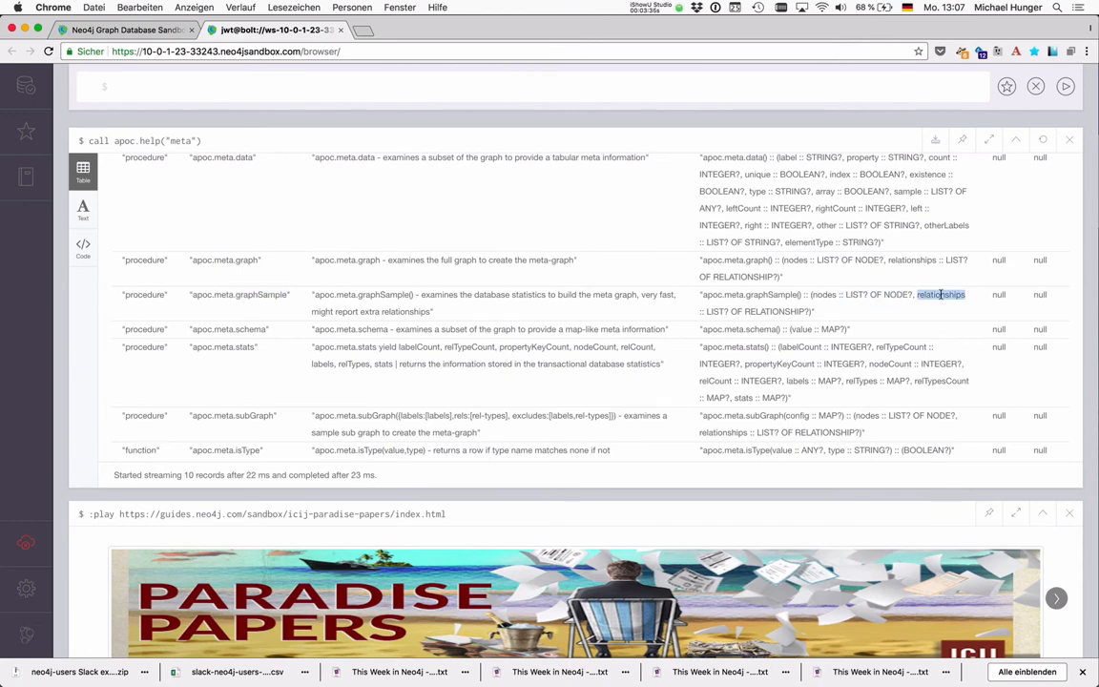
pyautogui.scroll(-3)
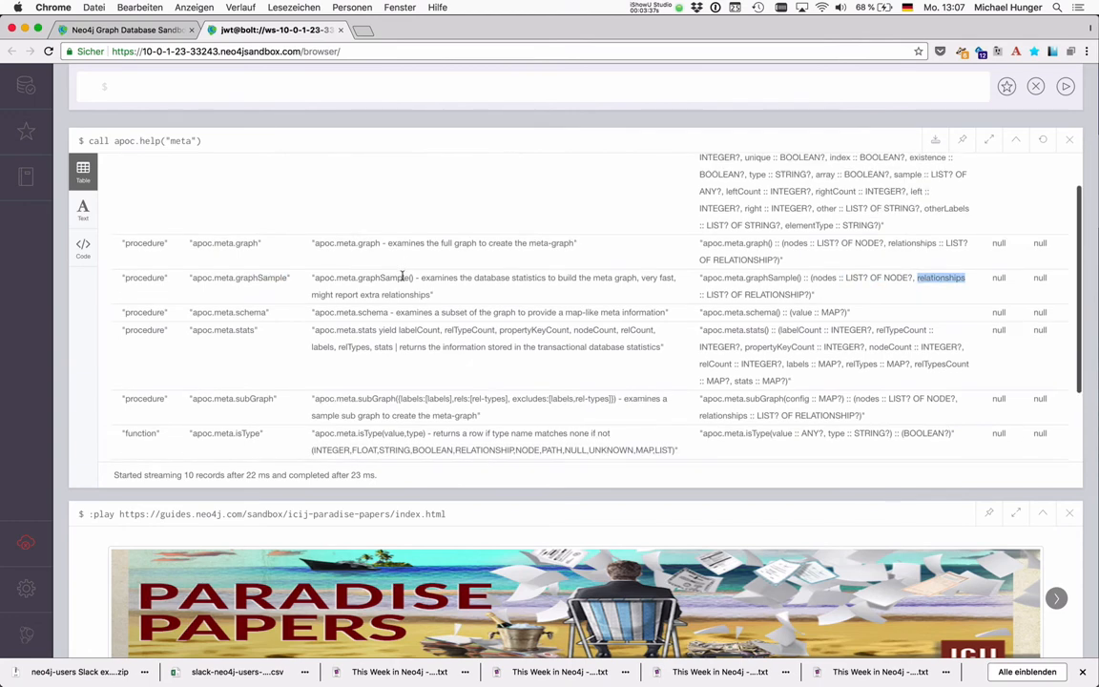
pyautogui.scroll(-3)
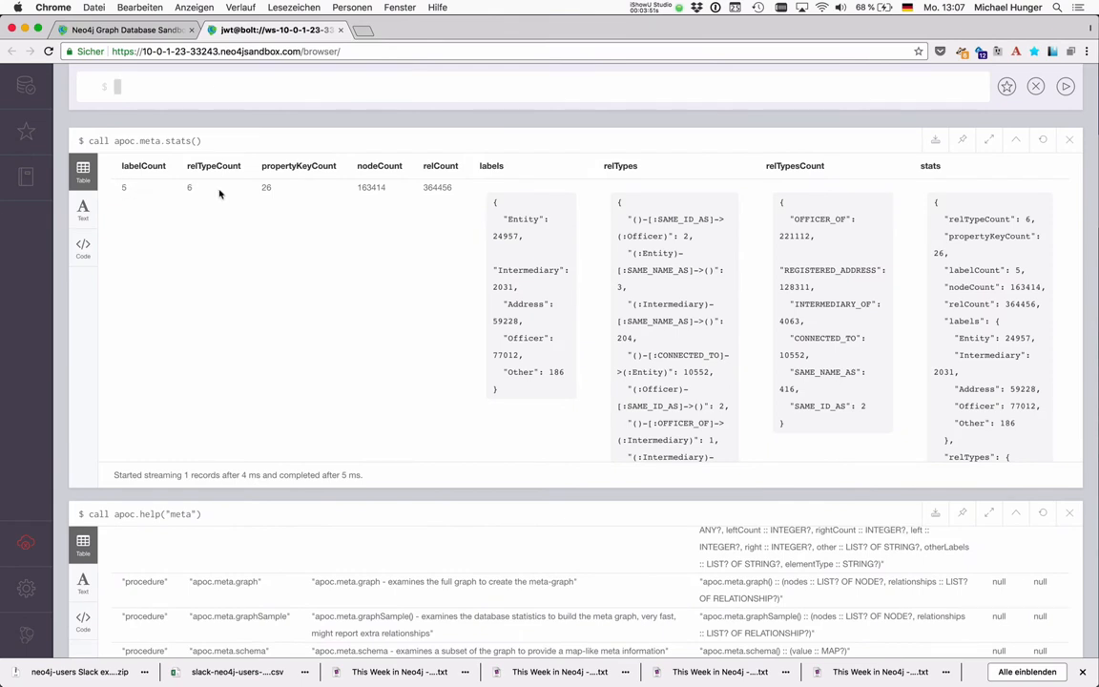
pyautogui.moveTo(376, 189)
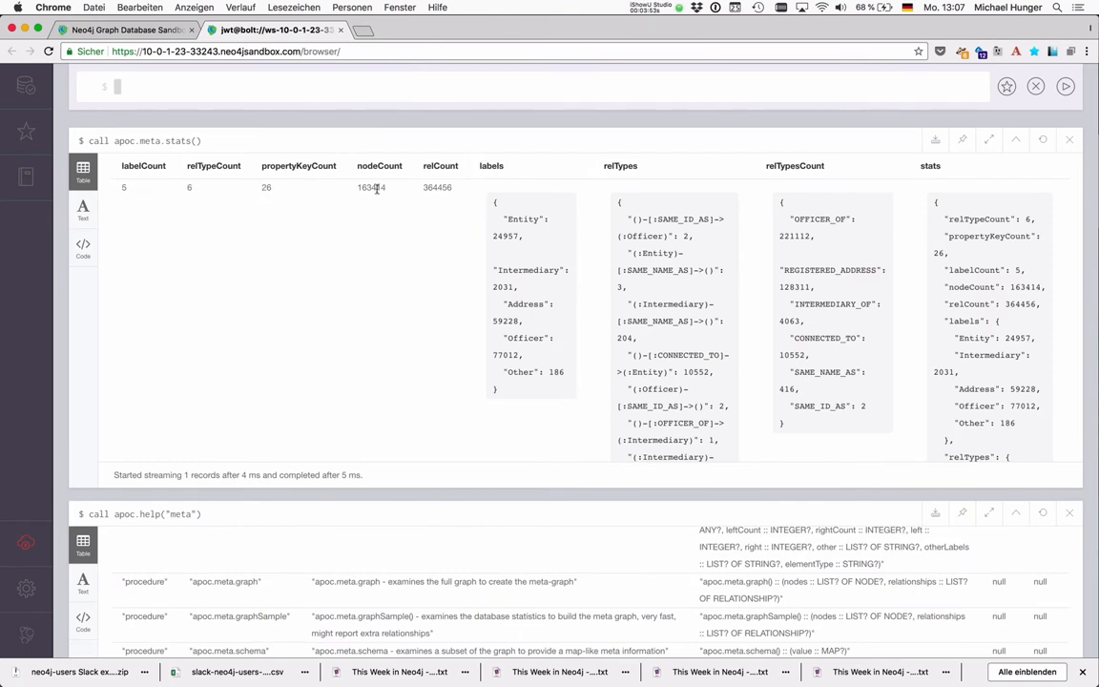
# Step: Highlight the 364456 relationship count in the apoc.meta.stats table and scroll it
pyautogui.doubleClick(437, 187)
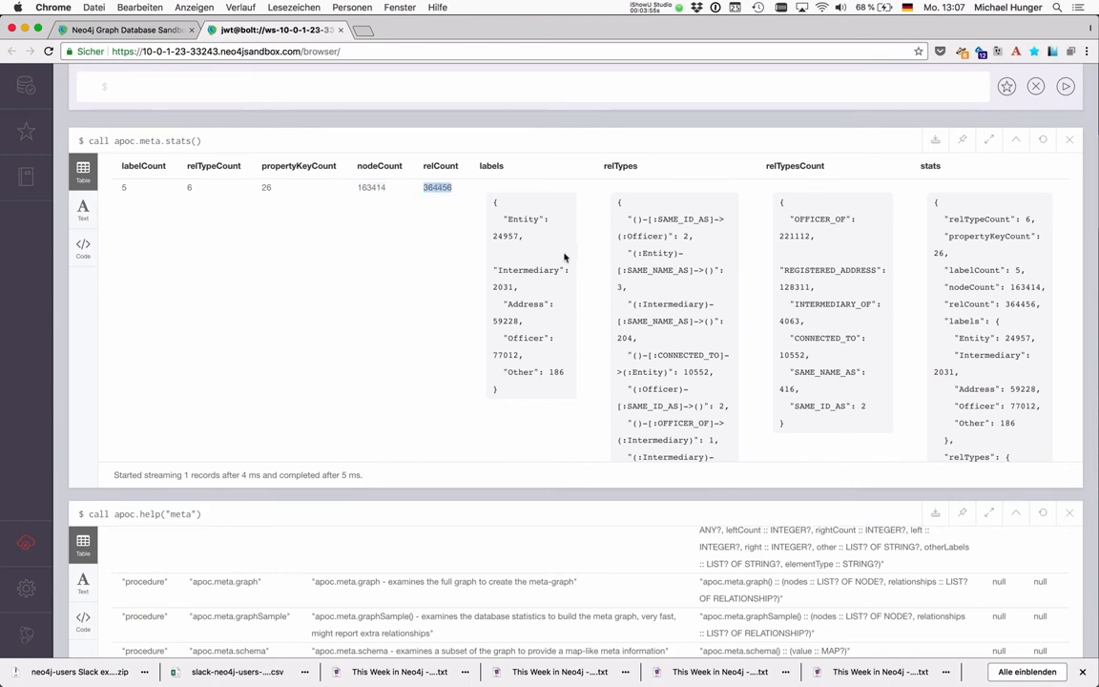
pyautogui.moveTo(533, 217)
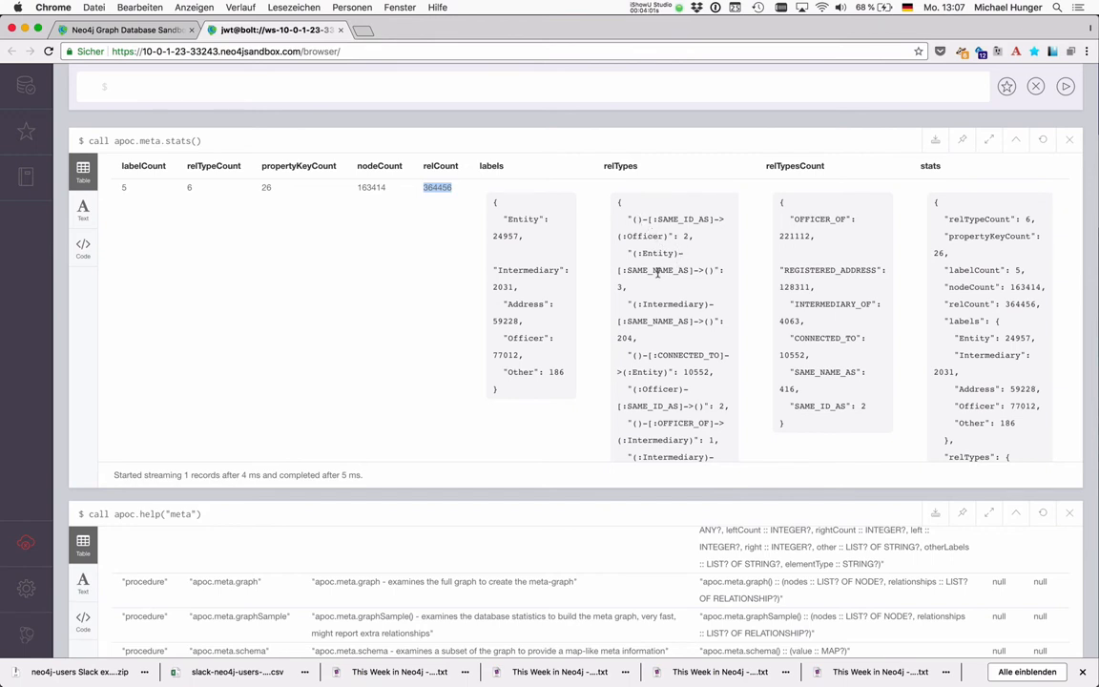
pyautogui.moveTo(792, 284)
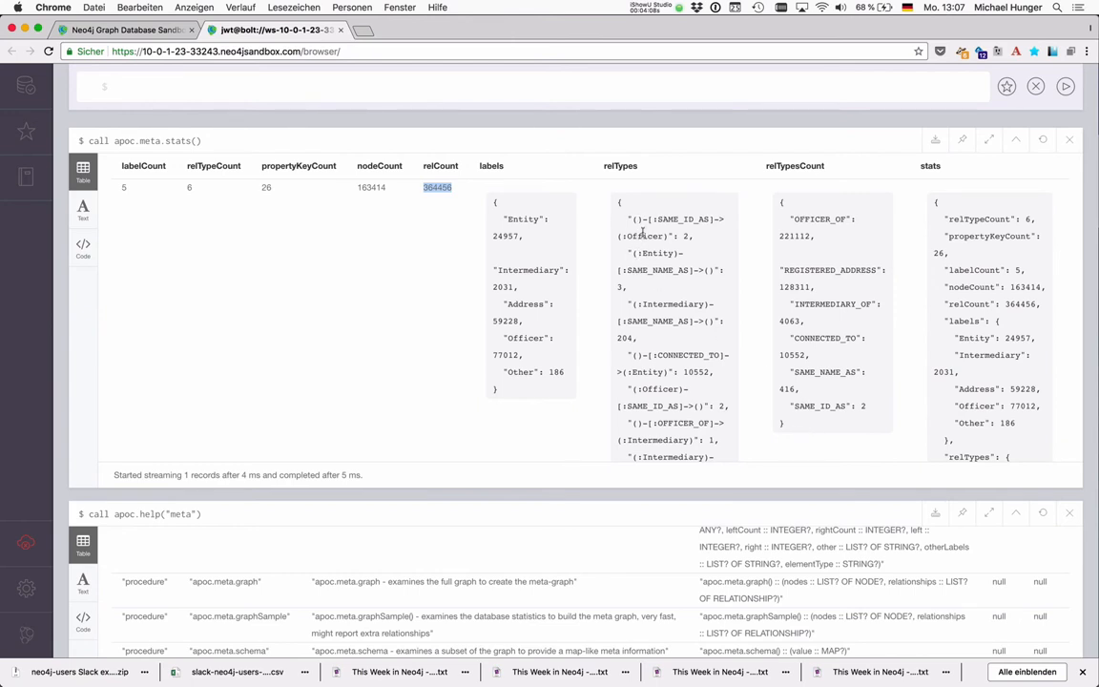
pyautogui.doubleClick(682, 218)
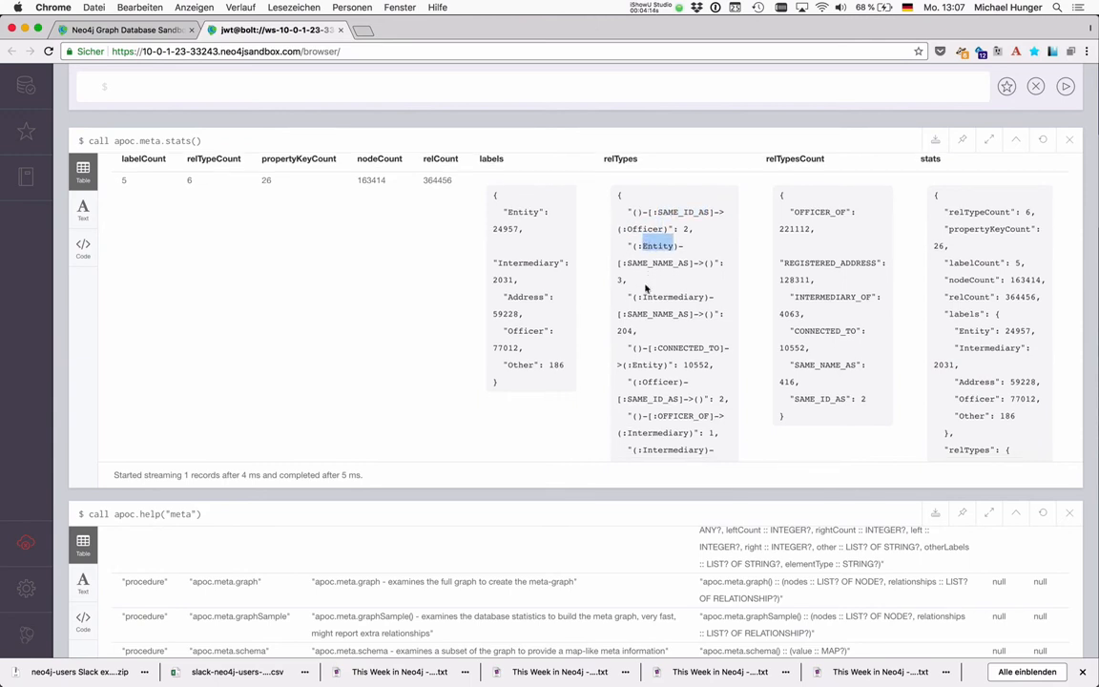
pyautogui.scroll(-3)
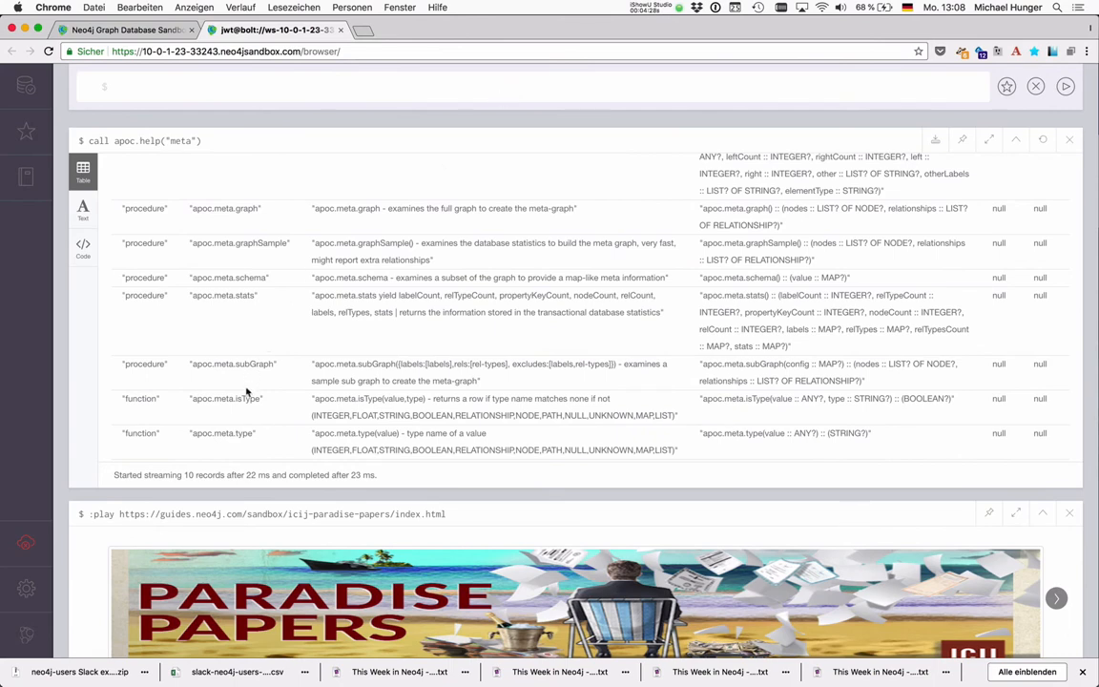
# Step: Highlight apoc.meta.isType in the help listing and start a RETURN apoc query
pyautogui.doubleClick(244, 398)
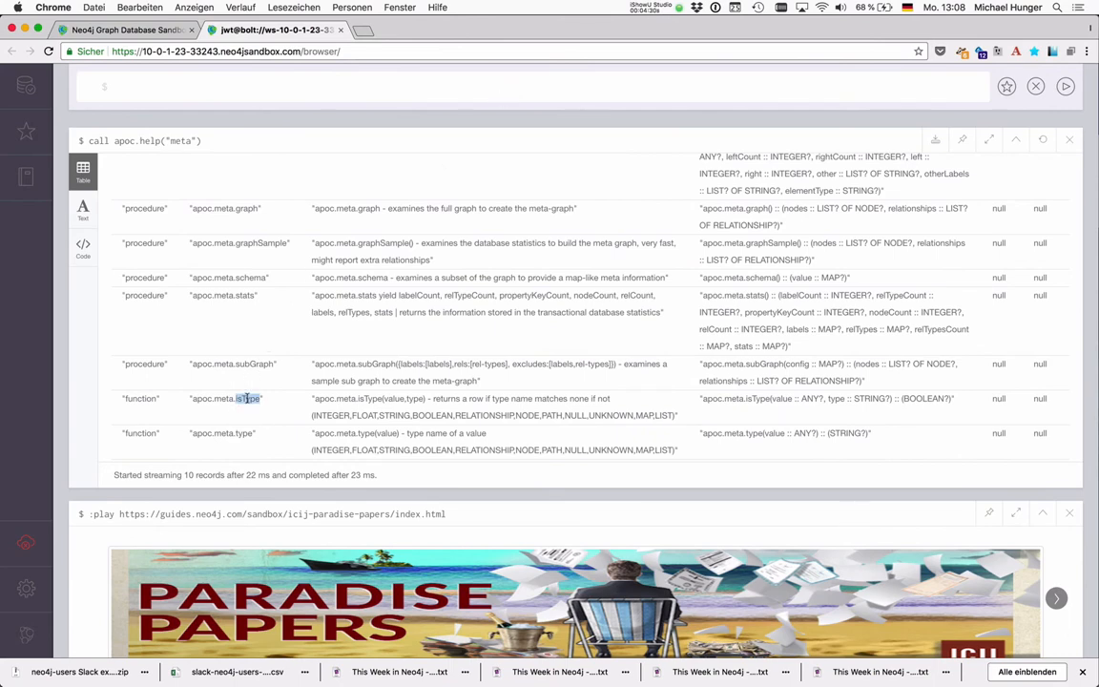
pyautogui.write('retur')
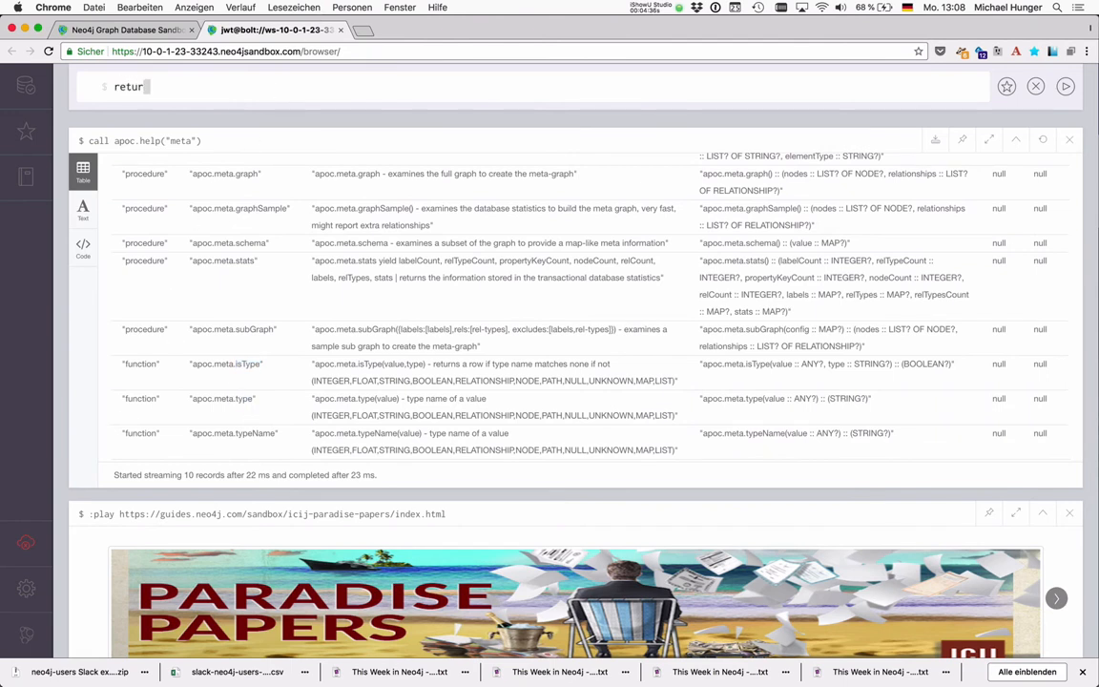
pyautogui.write('apoc')
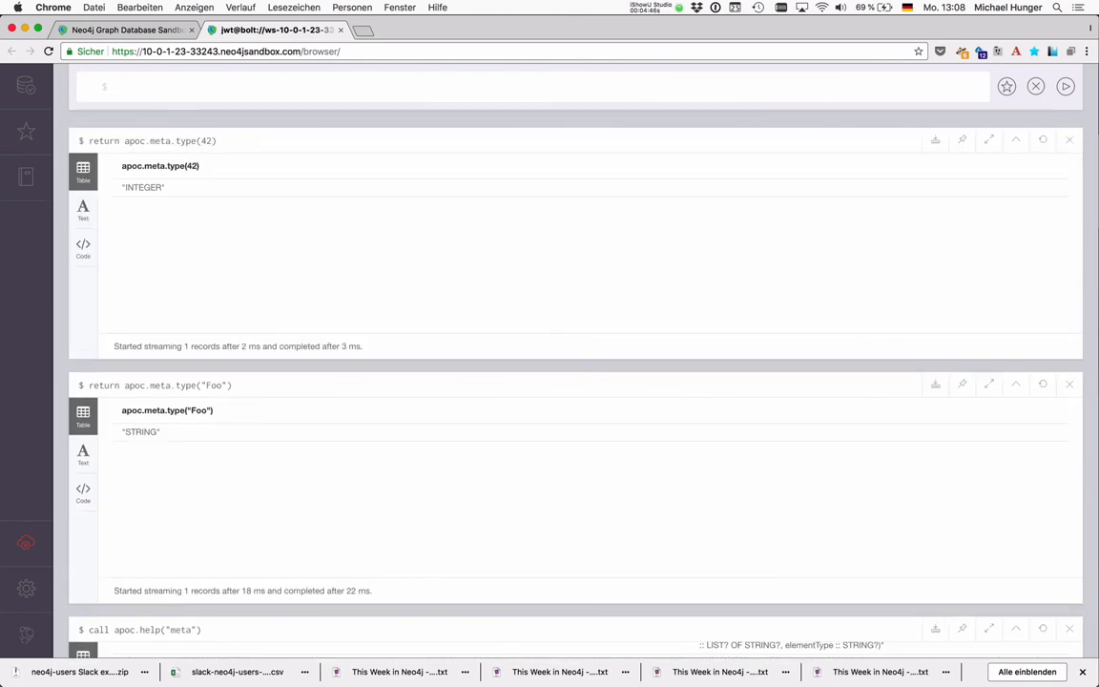
# Step: Run apoc.meta.type on true and [1,2,3], getting BOOLEAN and LIST
pyautogui.write('return apoc.meta.type(true)')
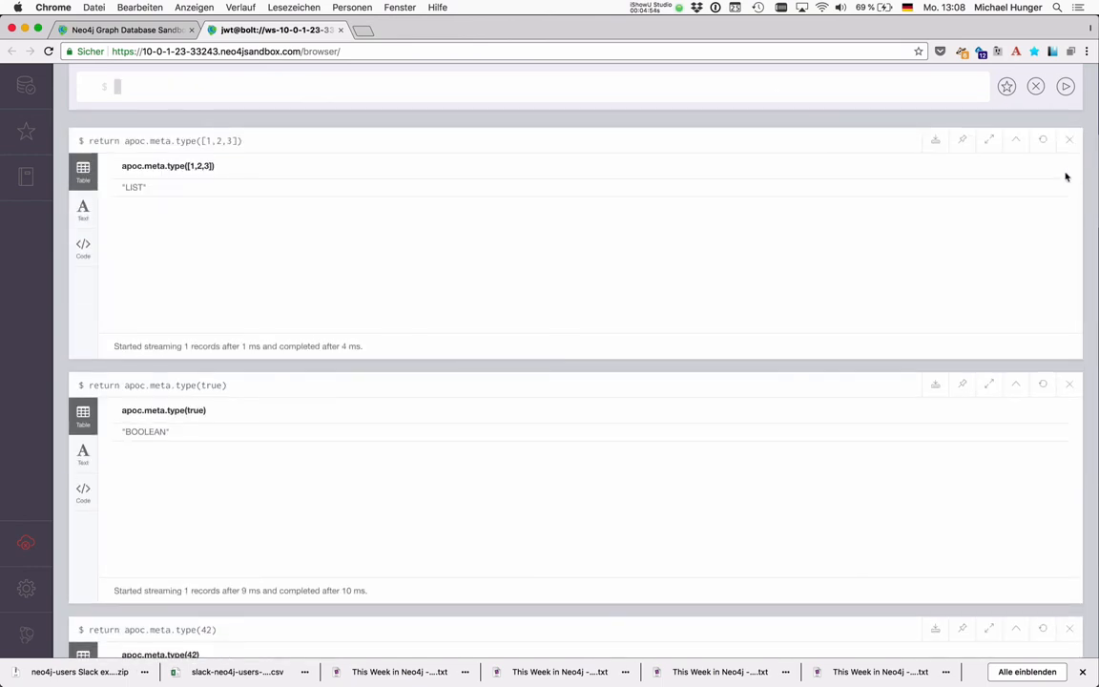
pyautogui.write('return apoc.meta.type([1,2,3])')
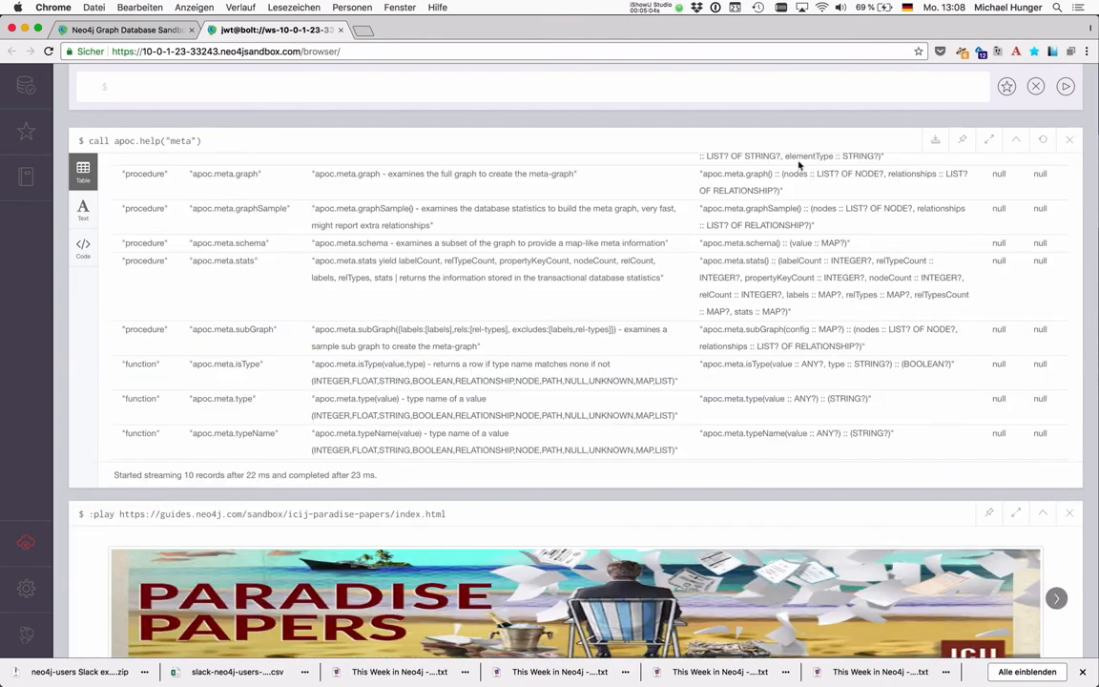
# Step: Highlight apoc.meta.isType, scroll to apoc.meta.types, and begin a MATCH query
pyautogui.doubleClick(247, 363)
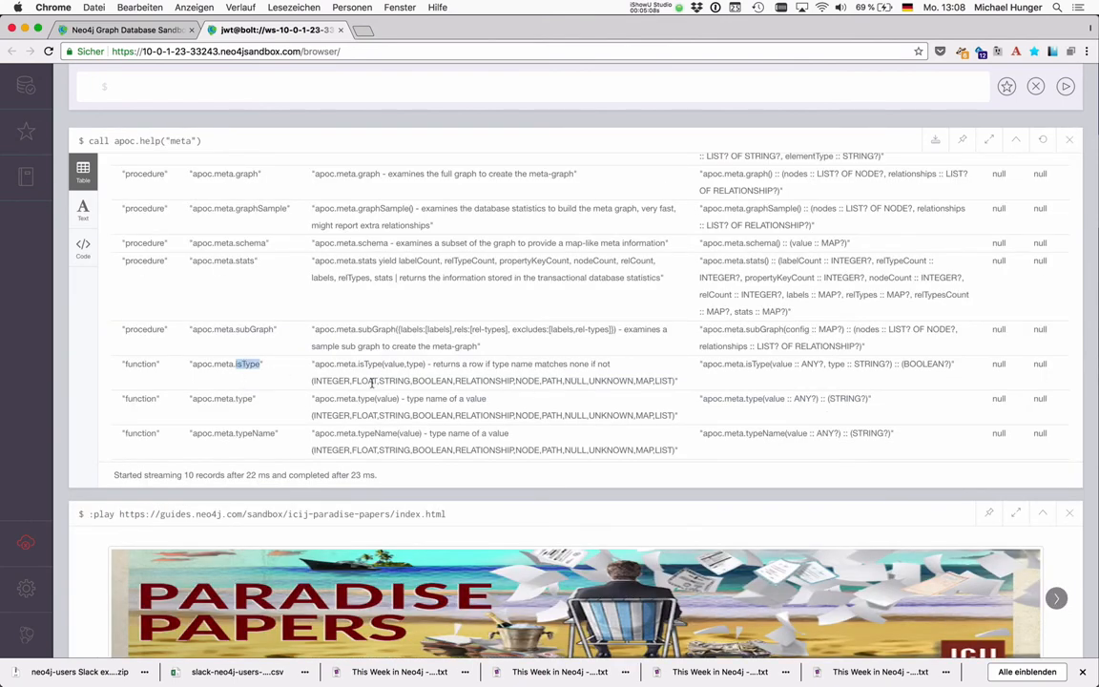
pyautogui.scroll(-3)
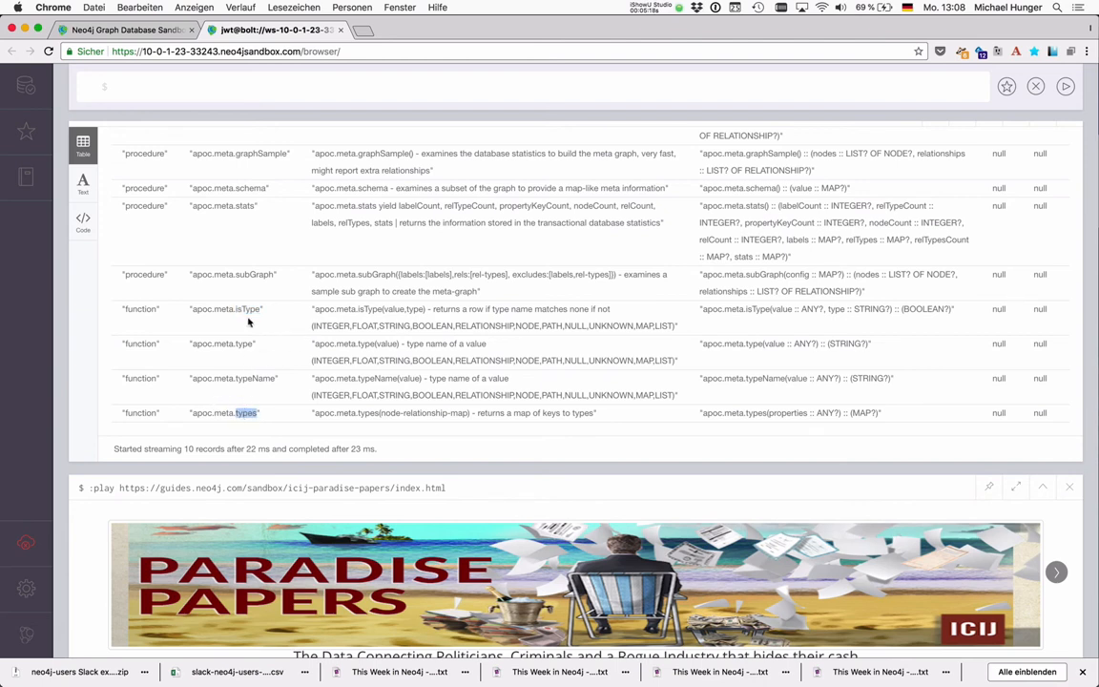
pyautogui.write('match (o:Officer) with o')
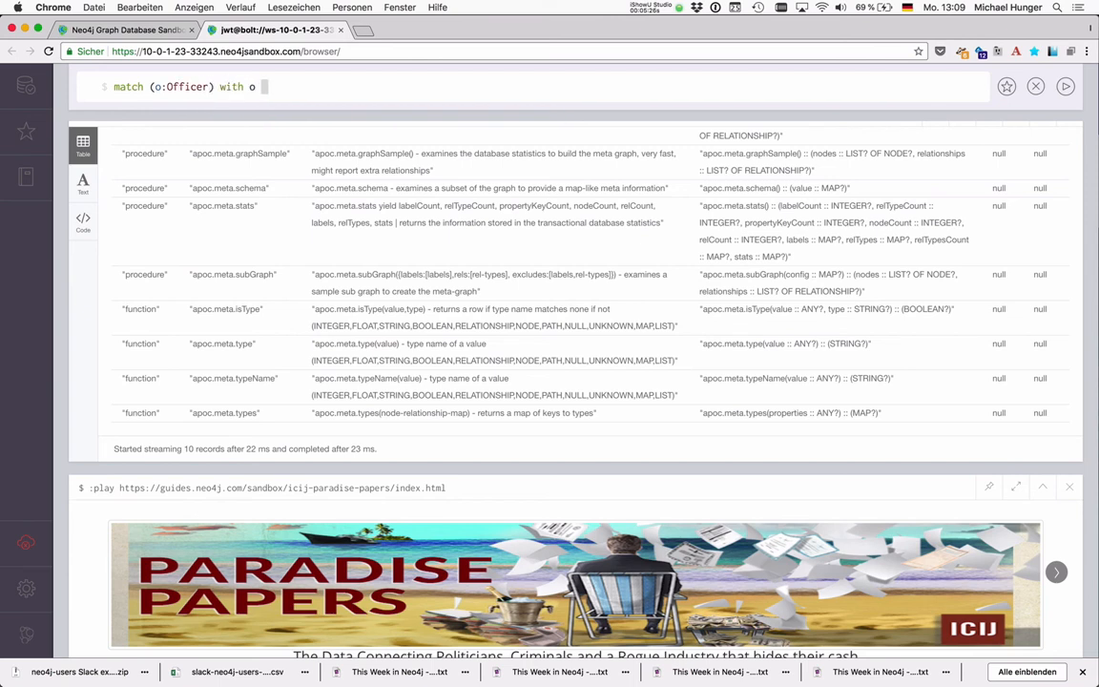
# Step: Write match (o:Officer) with o limit 1 return apoc.meta.types(o)
pyautogui.write('limit 1')
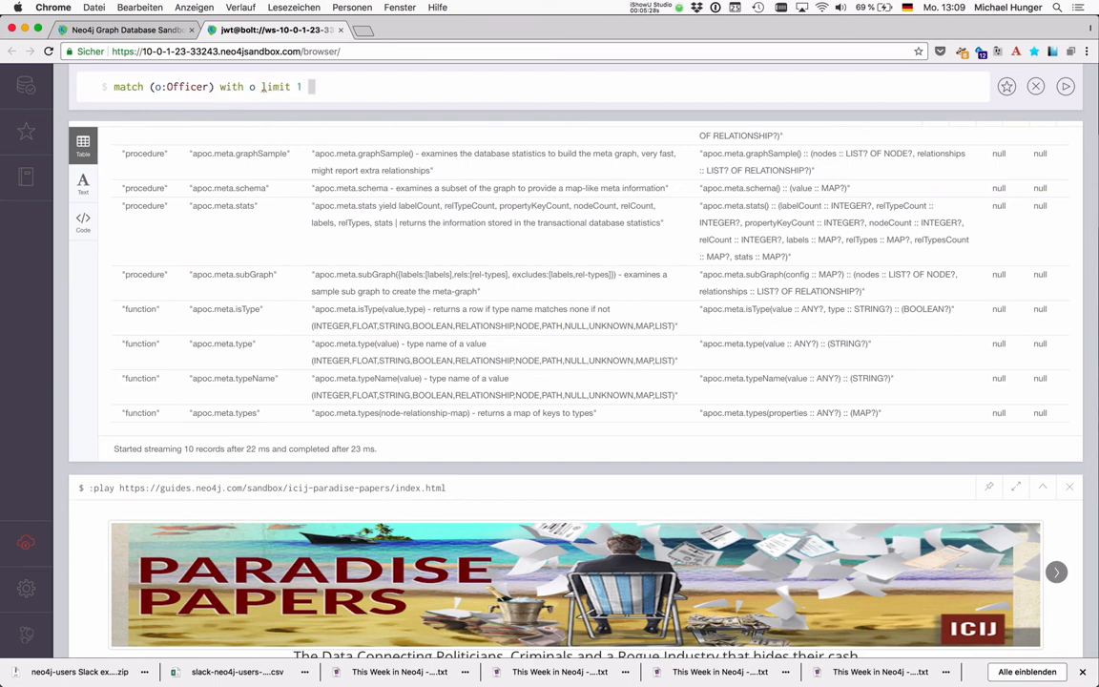
pyautogui.write('return apoc')
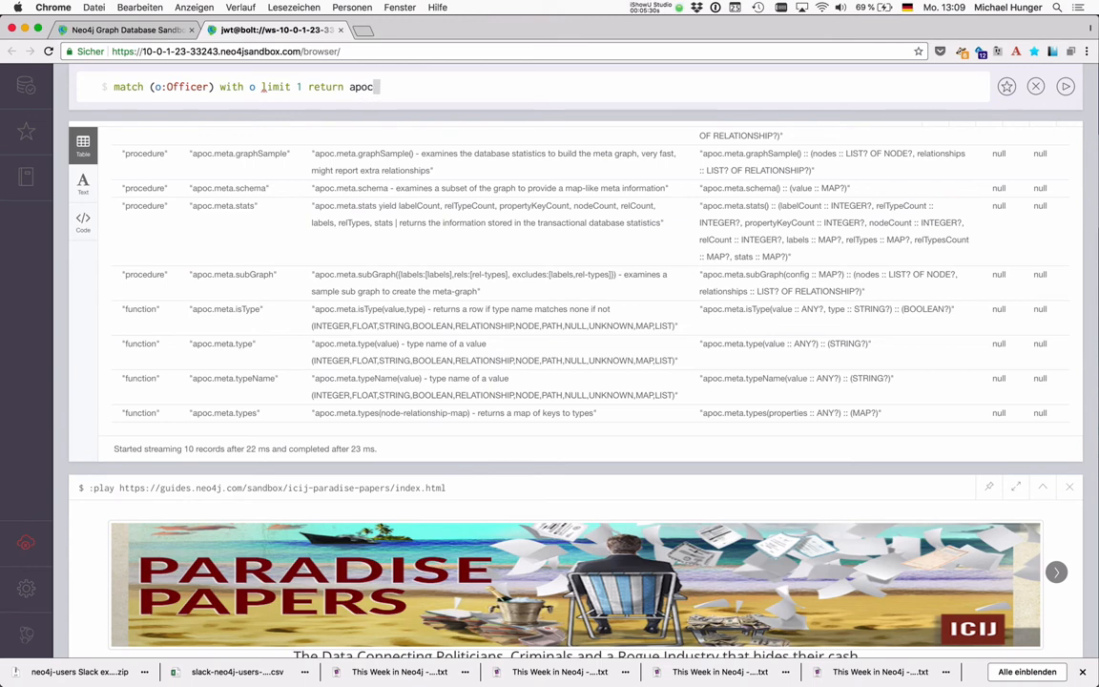
pyautogui.write('.meta.teype')
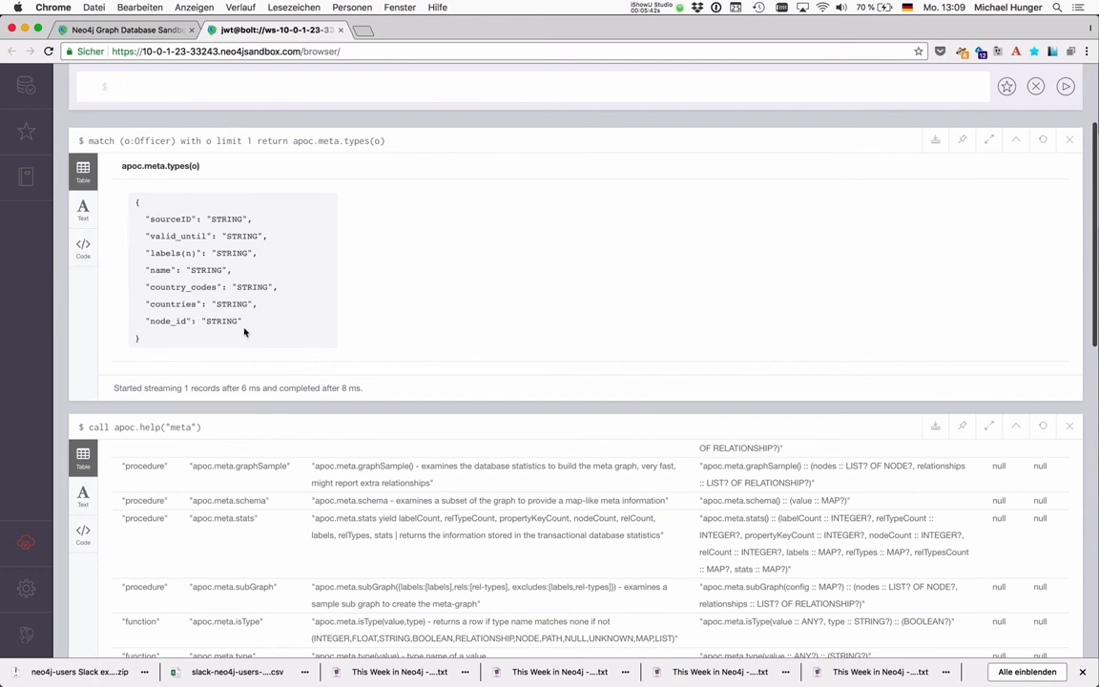
pyautogui.moveTo(334, 330)
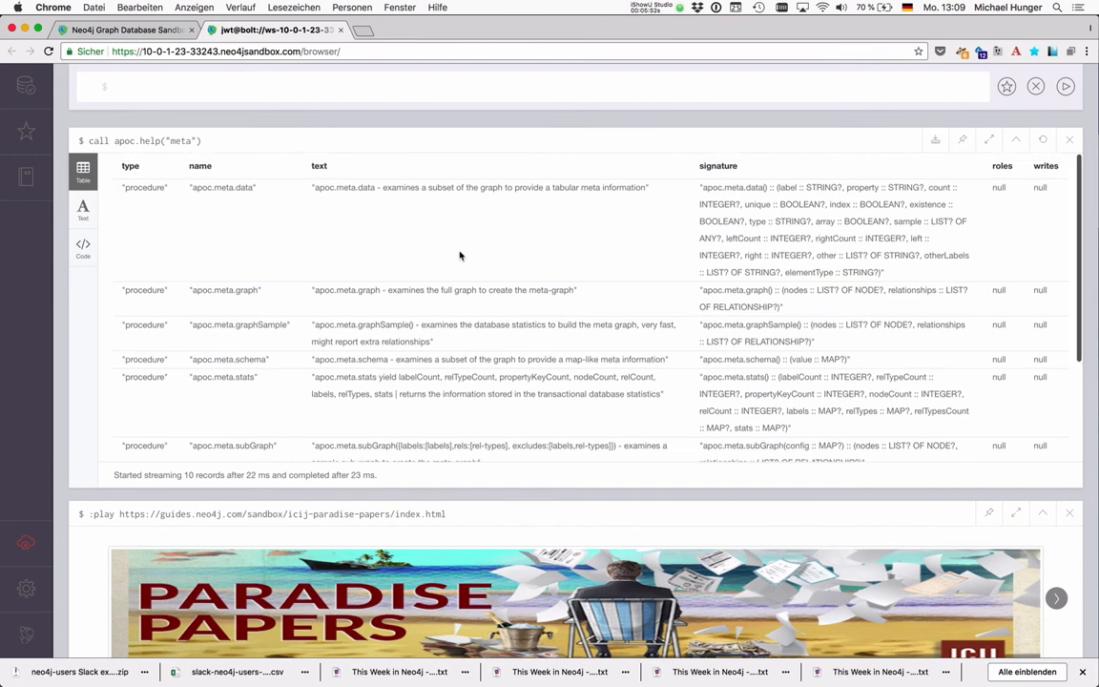
pyautogui.moveTo(218, 200)
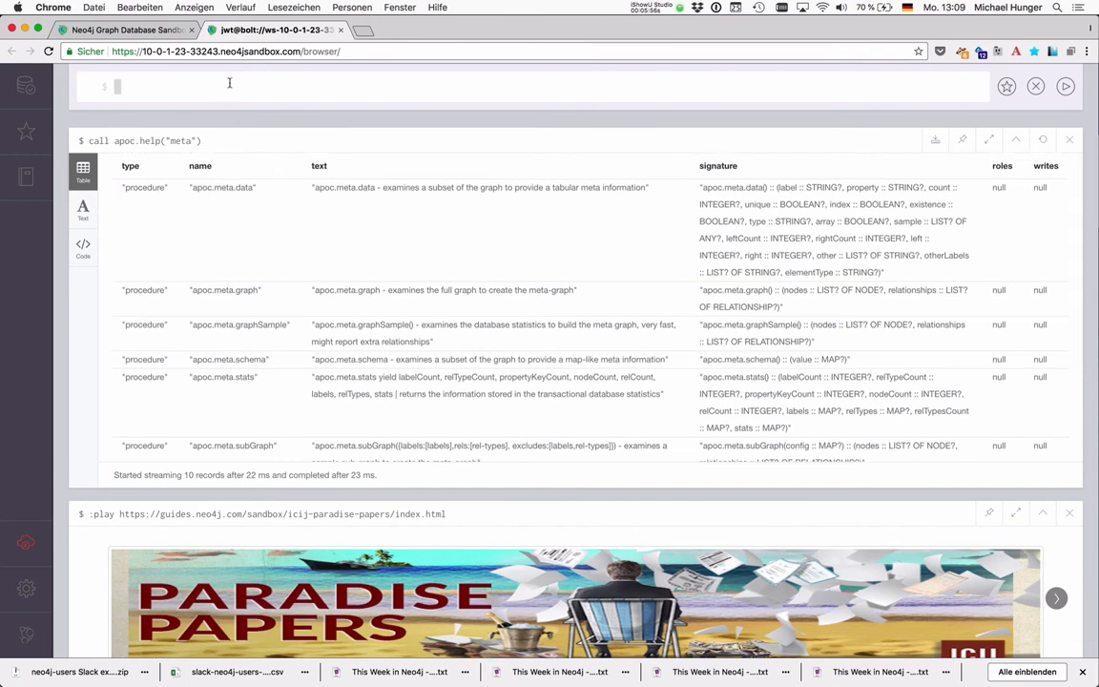
# Step: Enter the query call apoc.meta.graph() in the editor
pyautogui.write('call p')
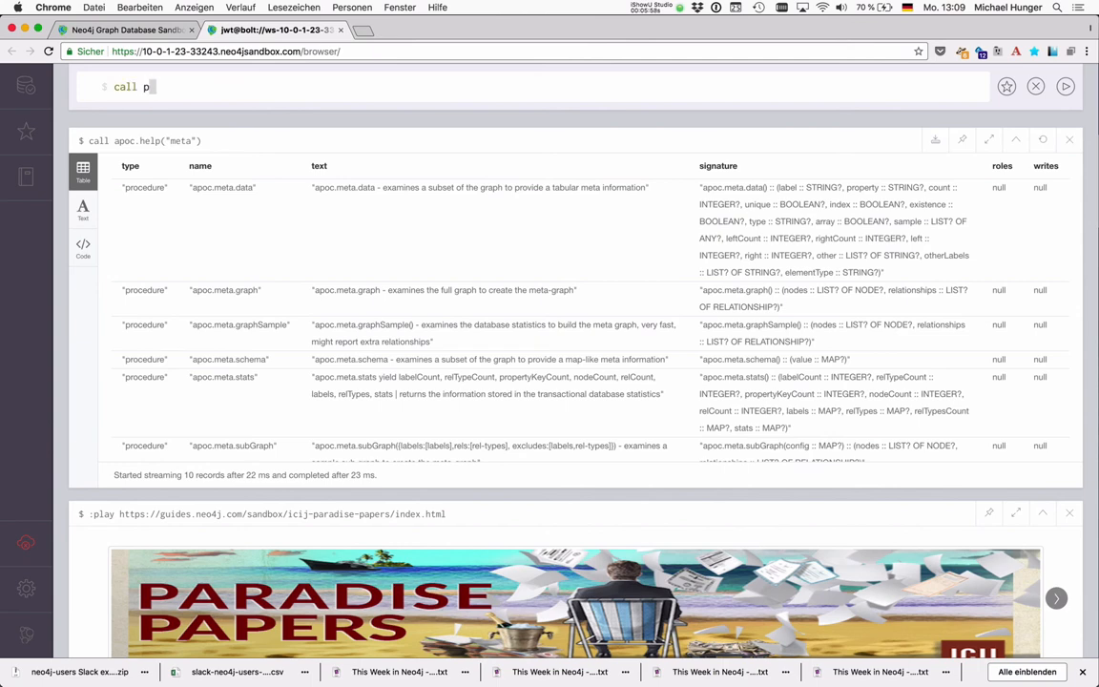
pyautogui.write('apoc.meta.gr')
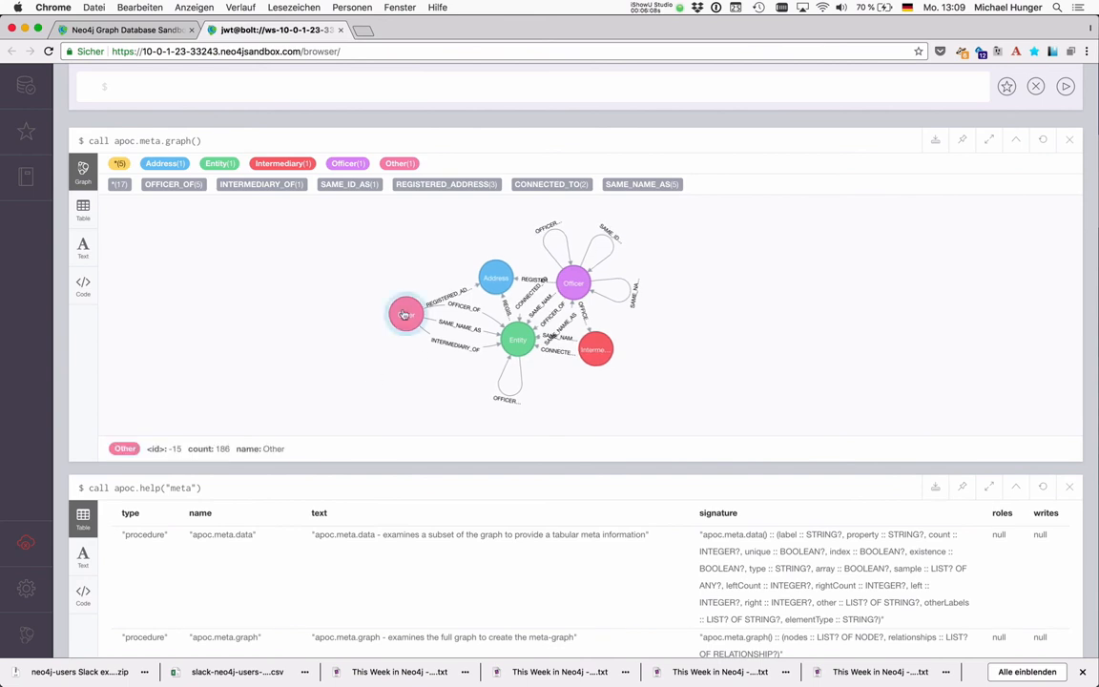
# Step: Inspect the node counts for the Other and Intermediary labels in the meta graph
pyautogui.click(405, 314)
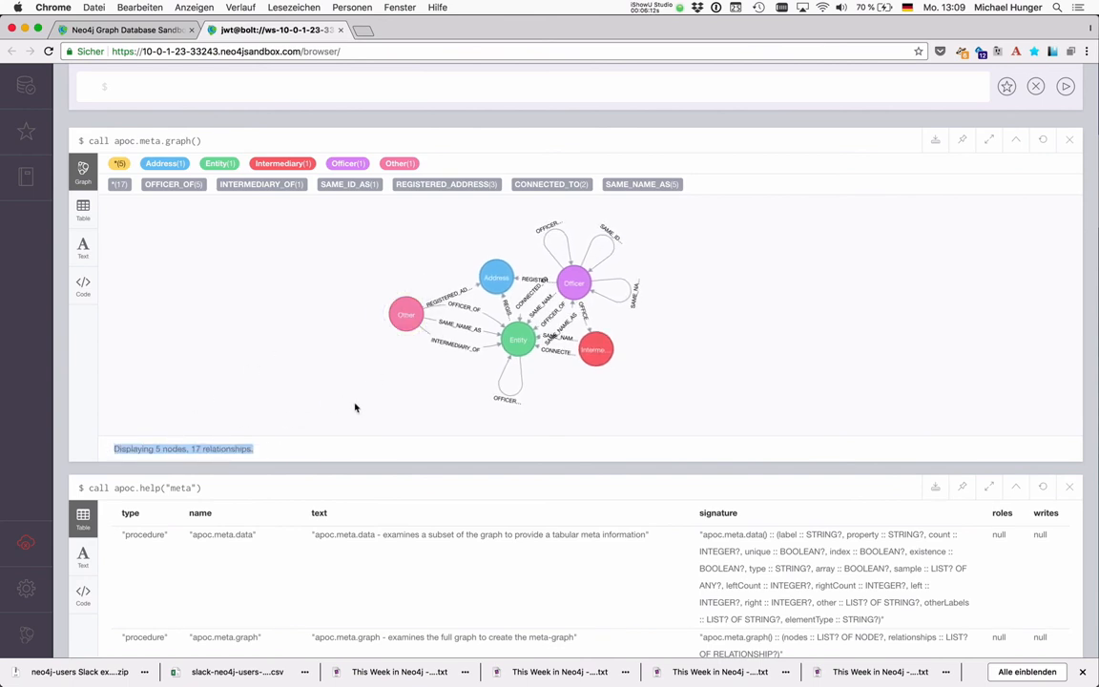
pyautogui.click(747, 322)
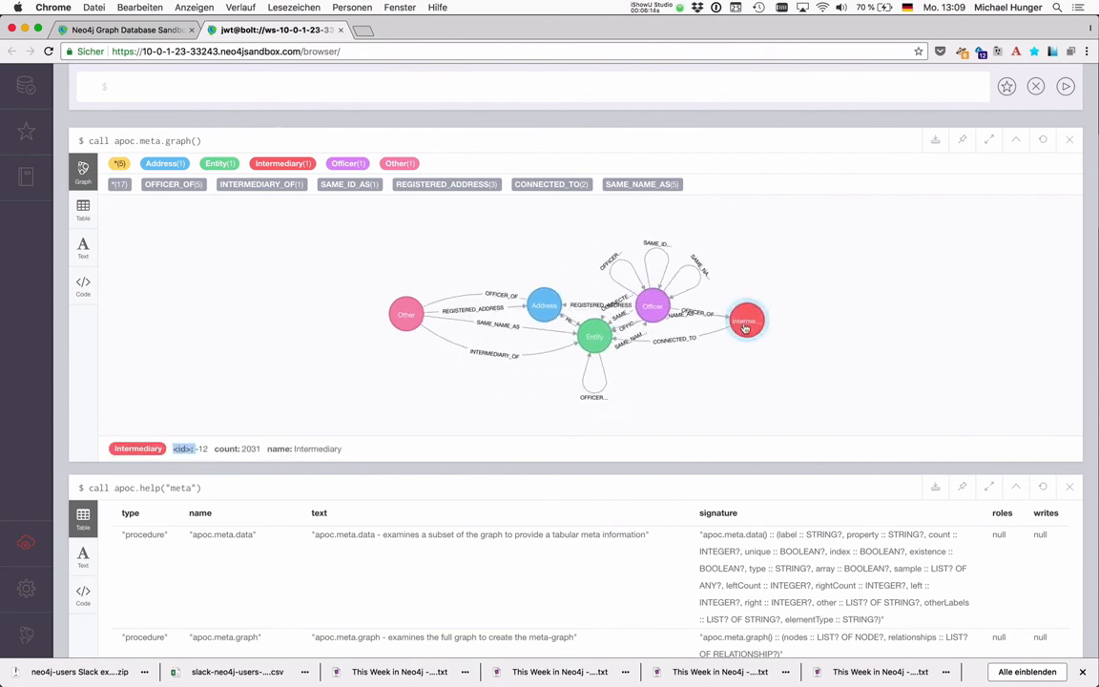
pyautogui.click(459, 360)
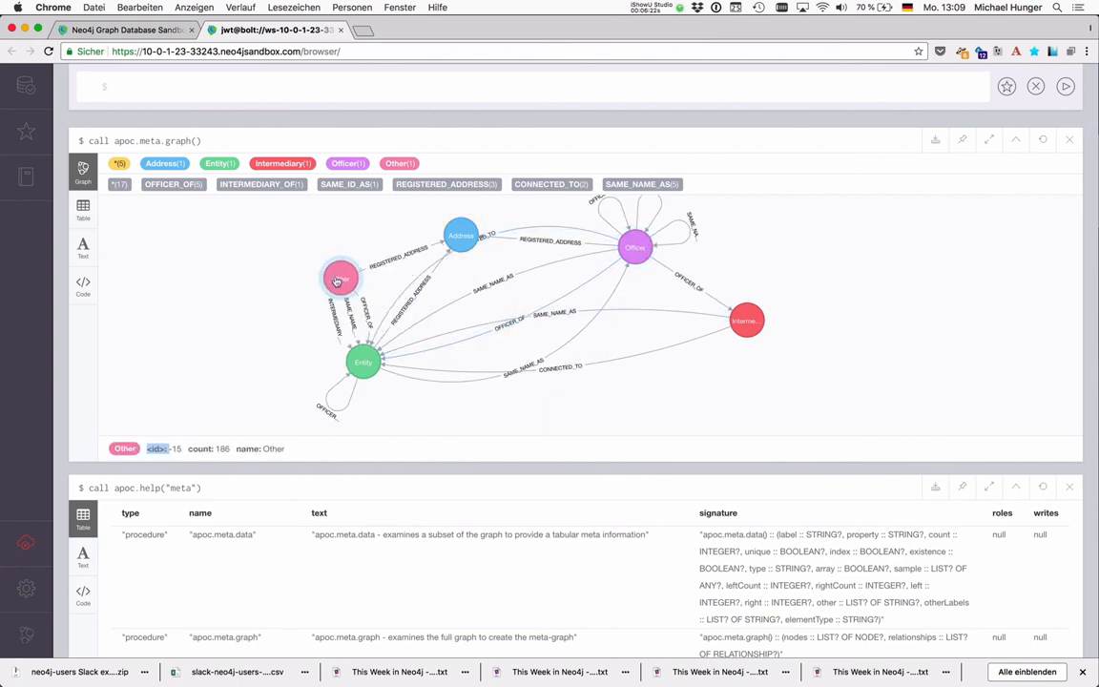
# Step: Move the Other node upper-left and inspect REGISTERED_ADDRESS (count 128,311, 226 outgoing)
pyautogui.moveTo(341, 278); pyautogui.dragTo(273, 259)
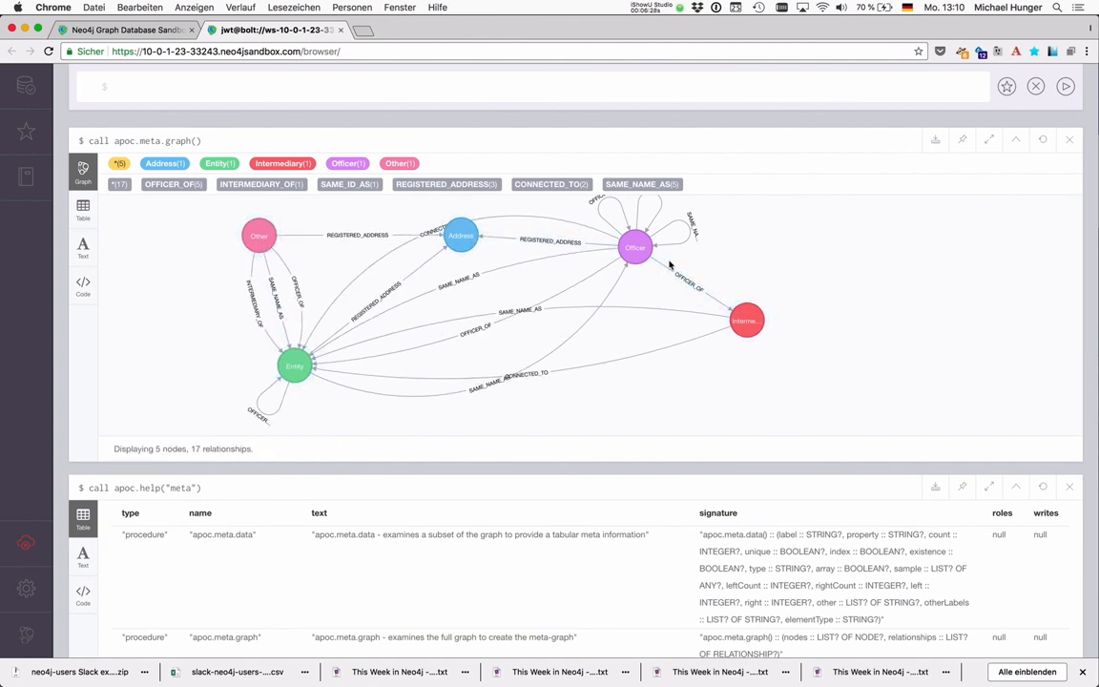
pyautogui.click(259, 236)
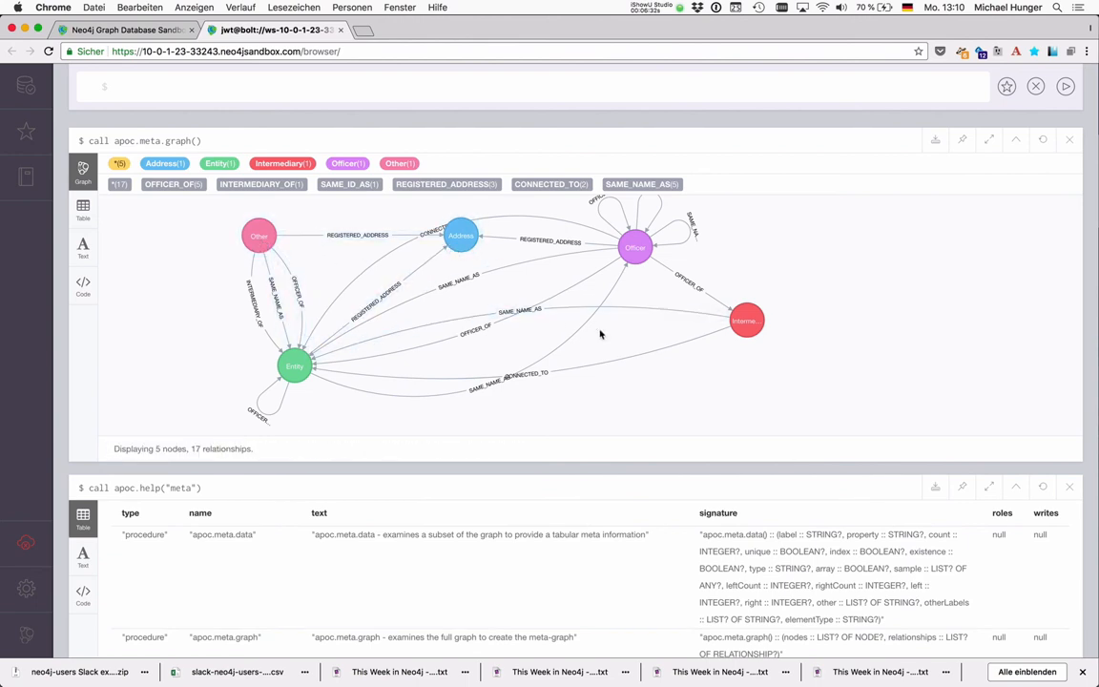
pyautogui.click(358, 235)
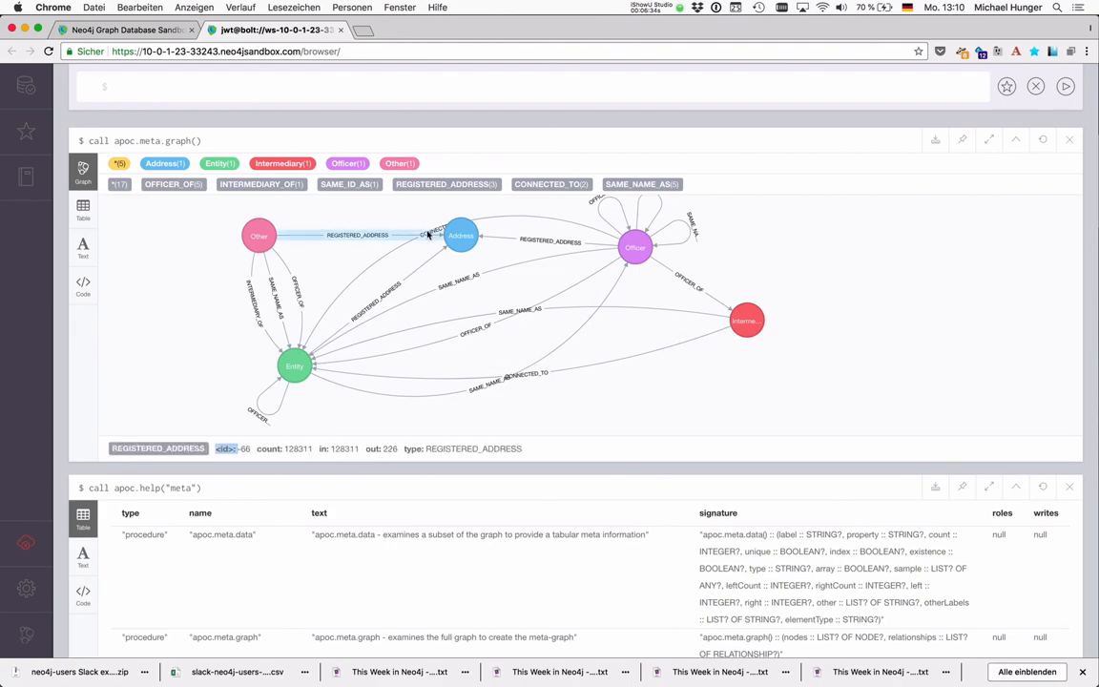